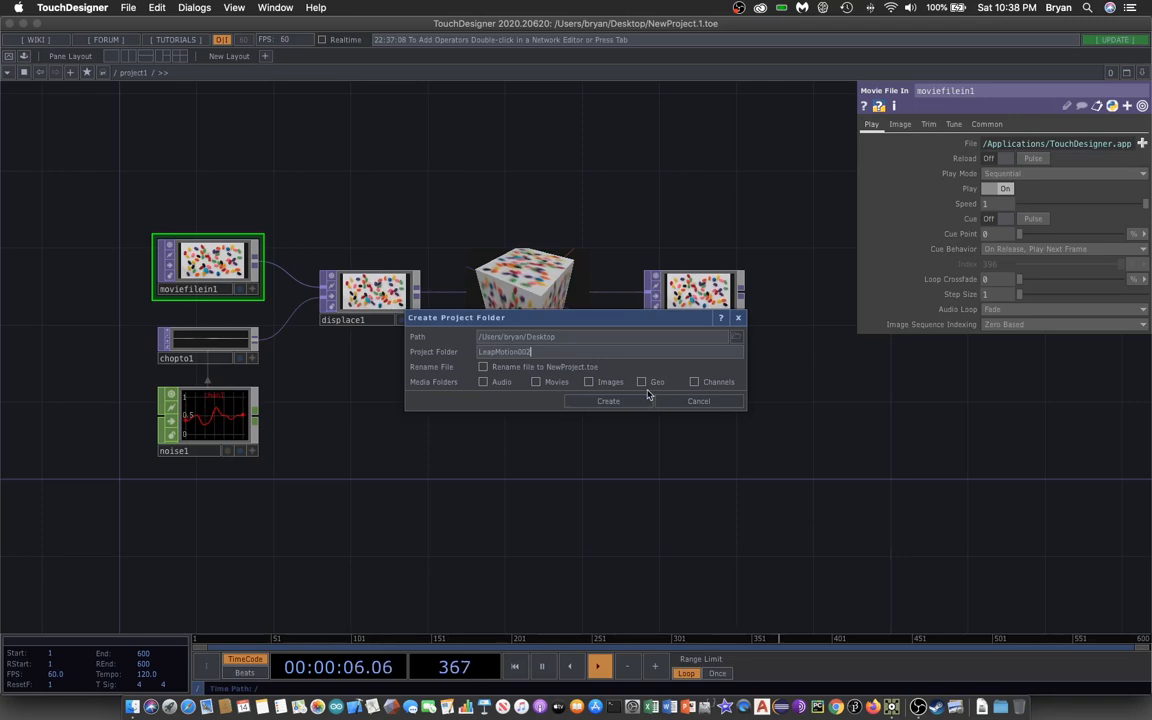
Step: Create a LeapMotion002 project folder with Rename File ticked, and save the project into it
click(483, 367)
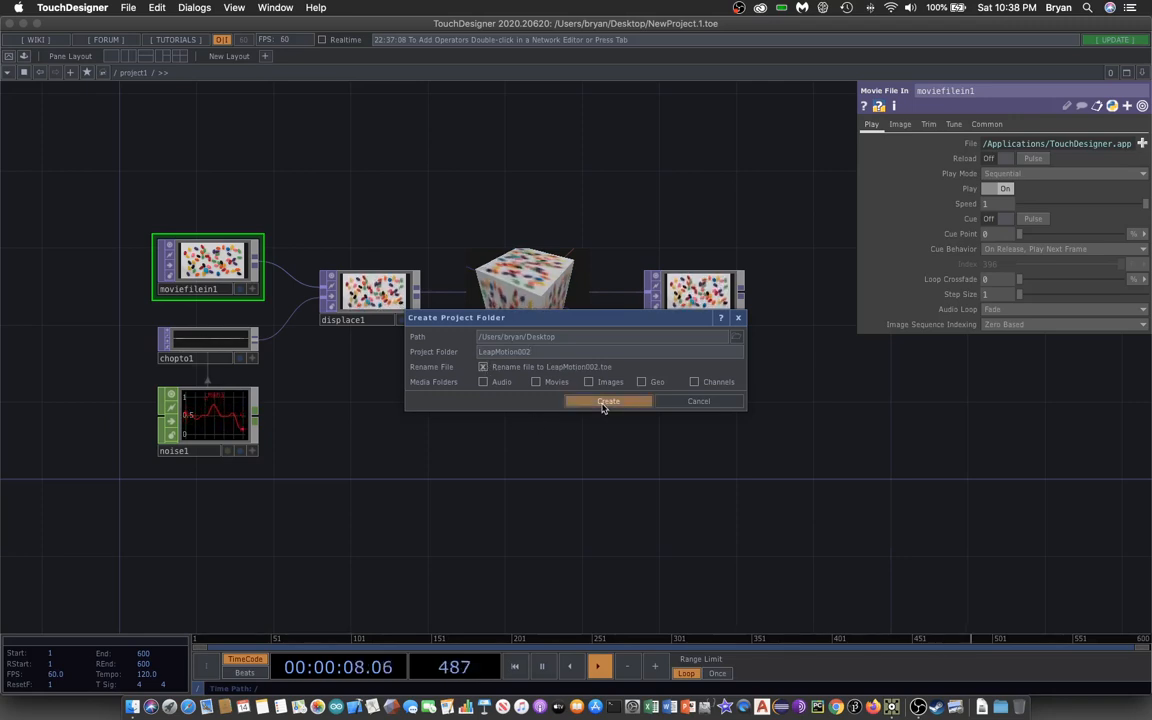
click(608, 401)
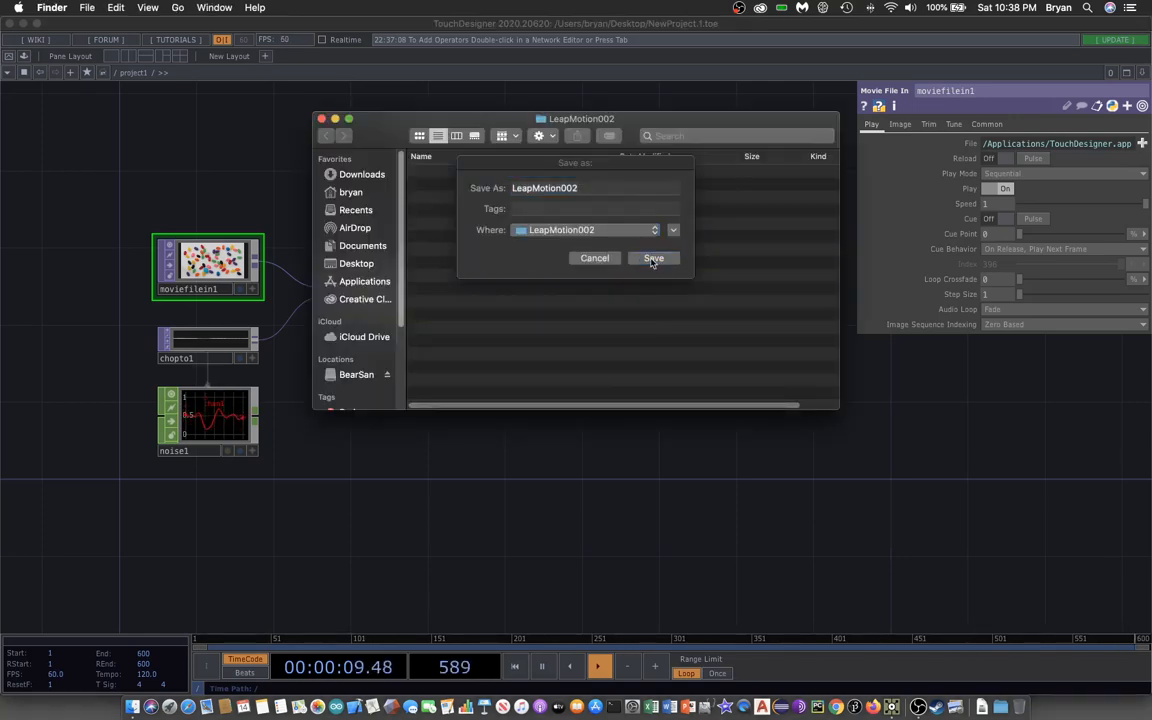
click(653, 258)
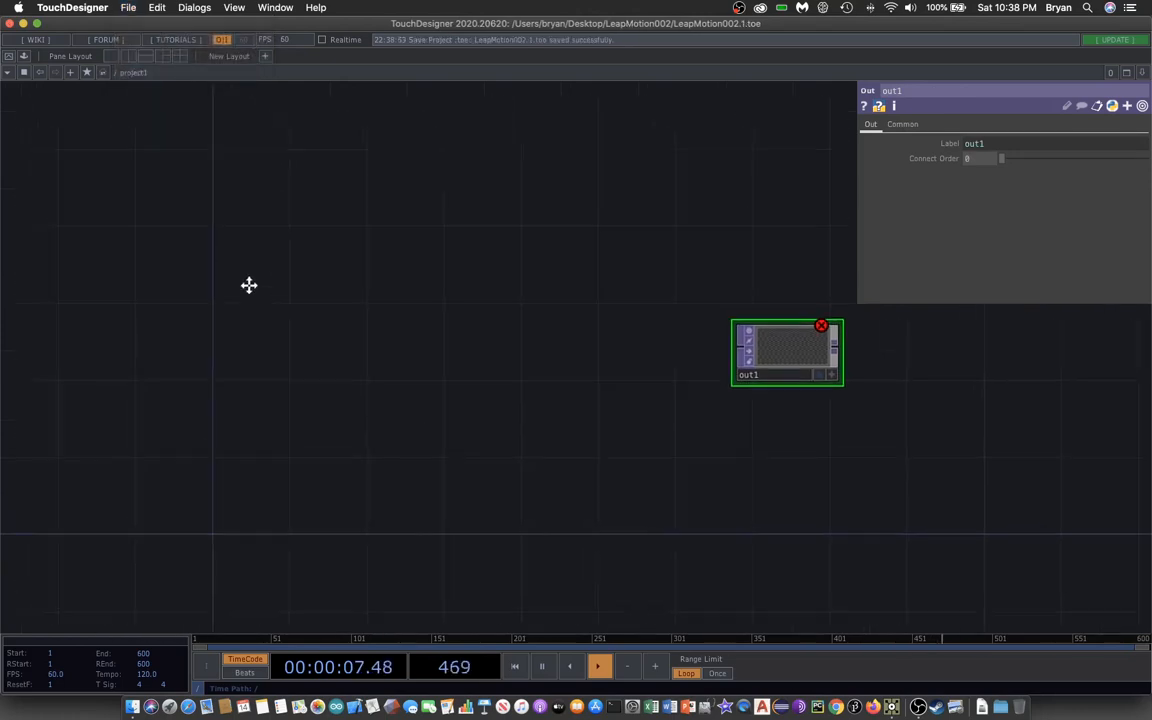
Step: Add a Leap Motion CHOP to the network and save the project as a new version
double_click(249, 285)
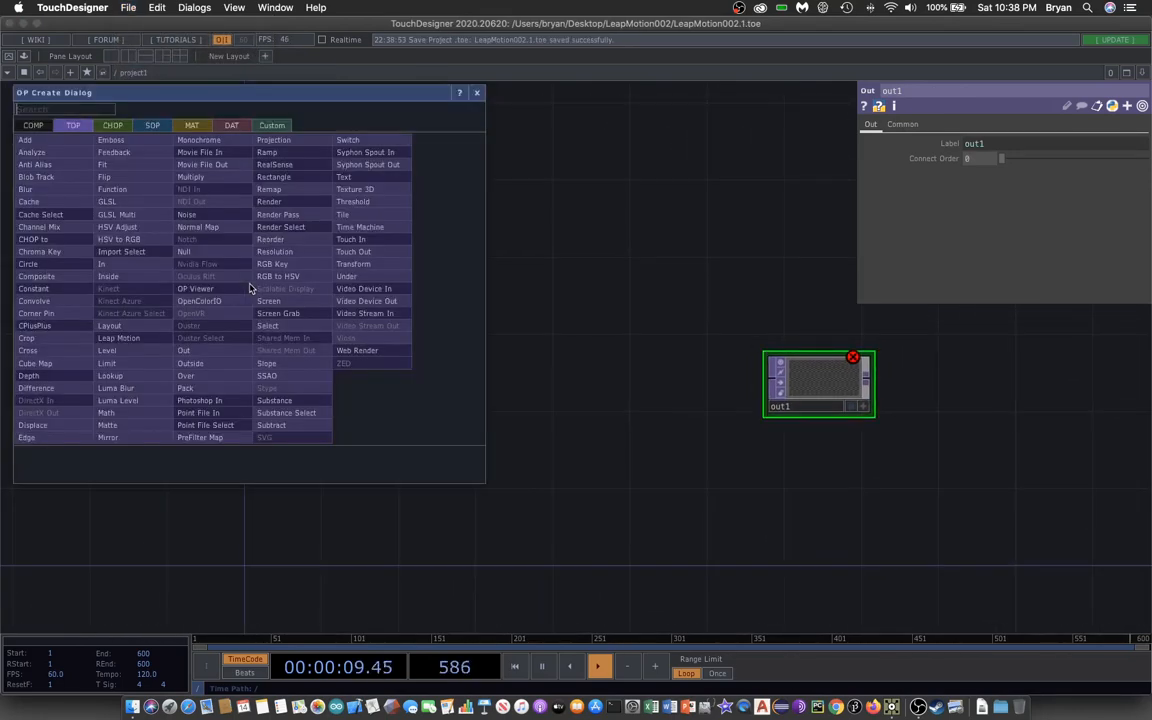
click(112, 125)
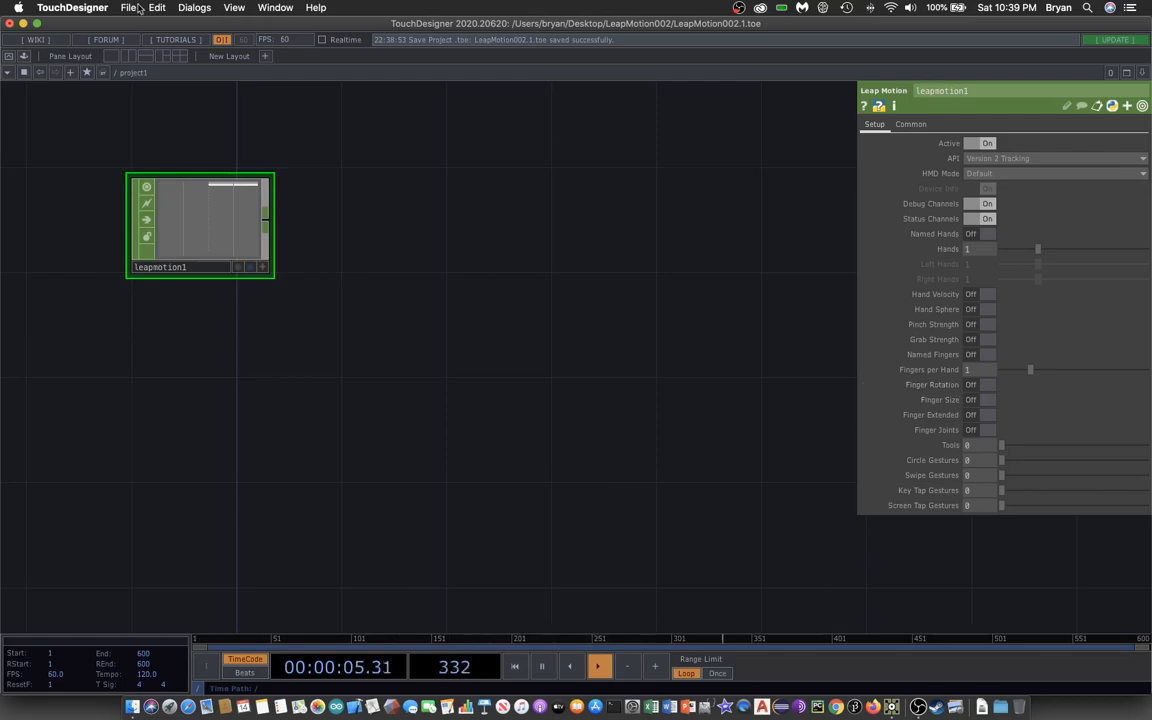
click(128, 8)
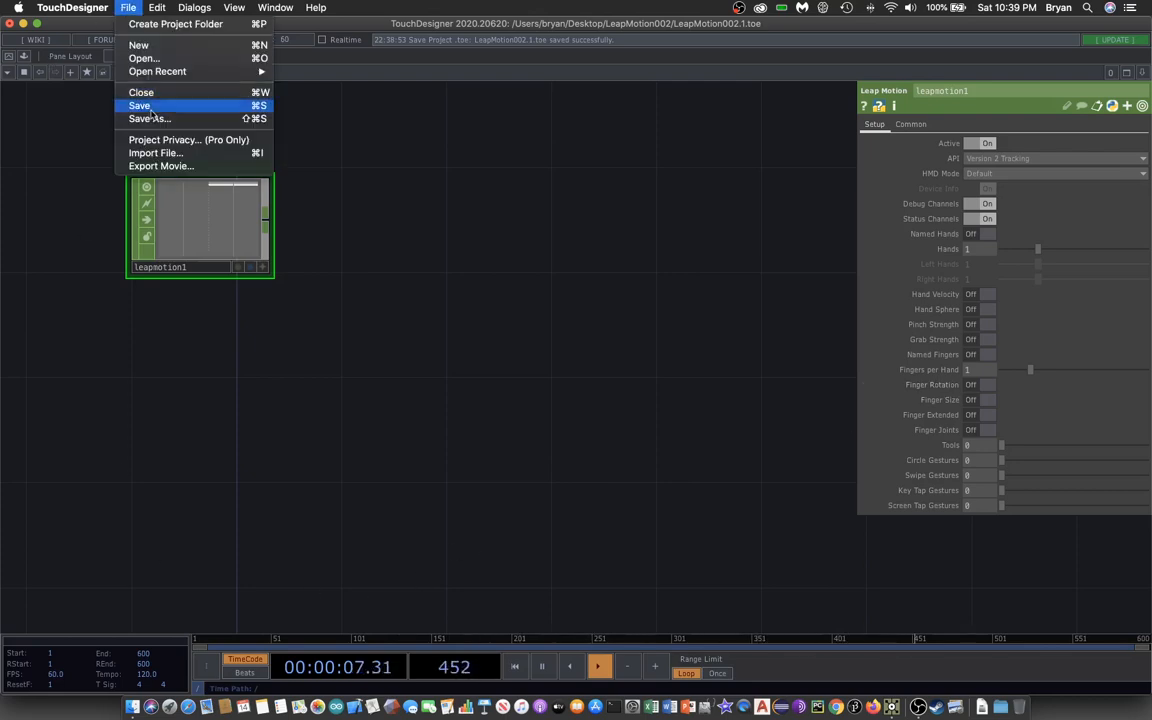
click(140, 105)
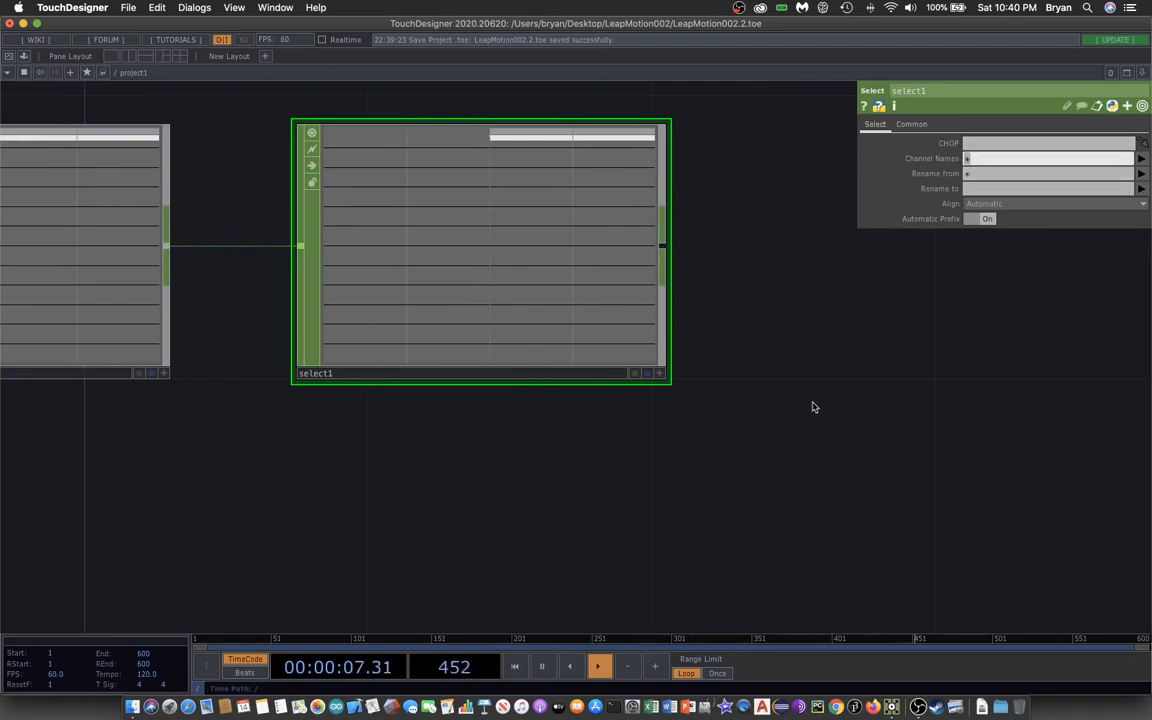
Step: Set select1 Channel Names to hand0/palm:rx hand0/palm:ry, renamed rx ry
text(hand0/palm:rx hand0/palm:ry)
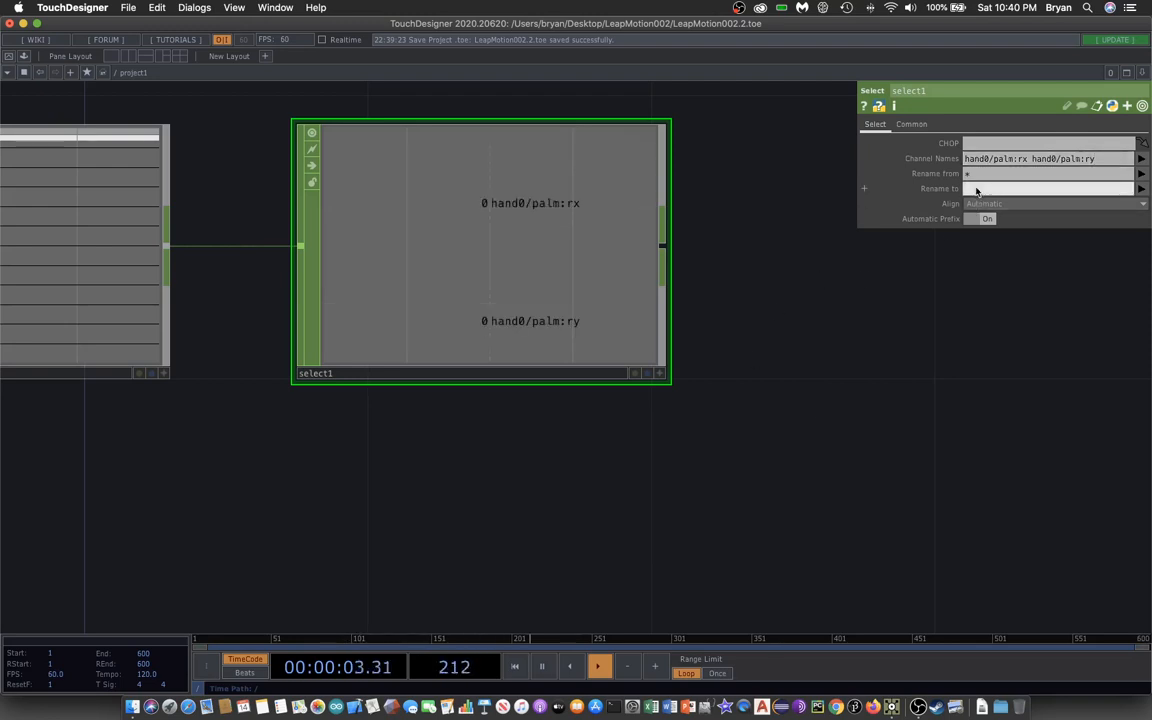
text(rx ry)
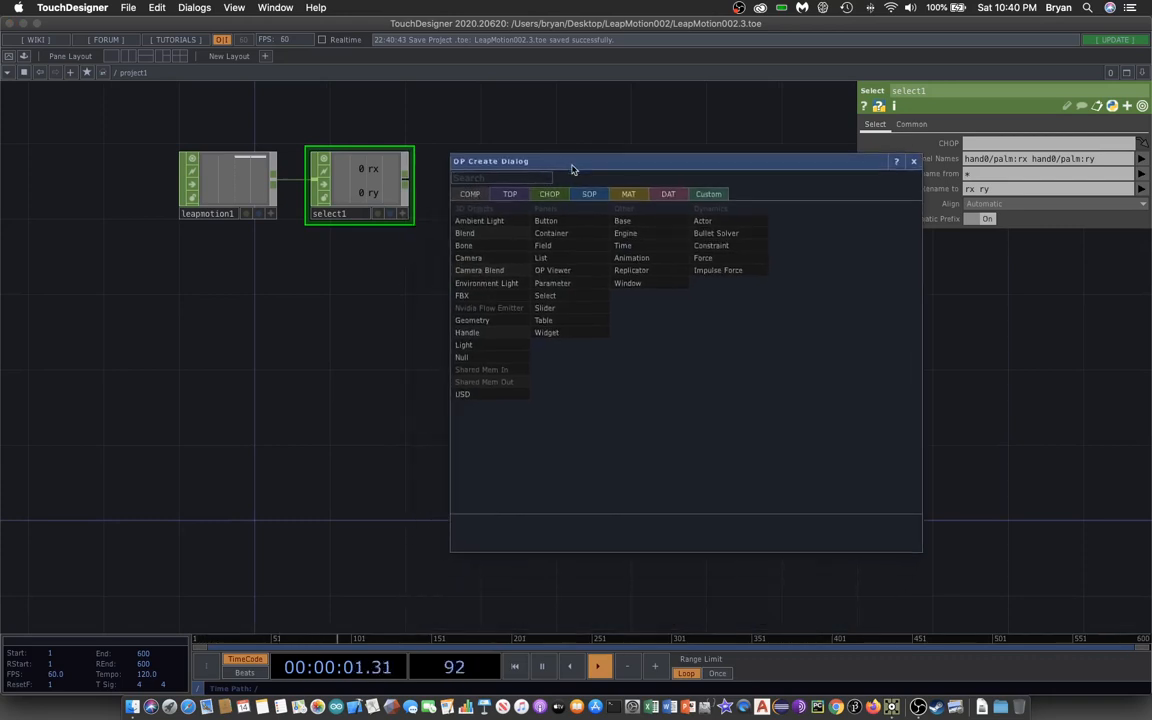
mouse_move(472, 320)
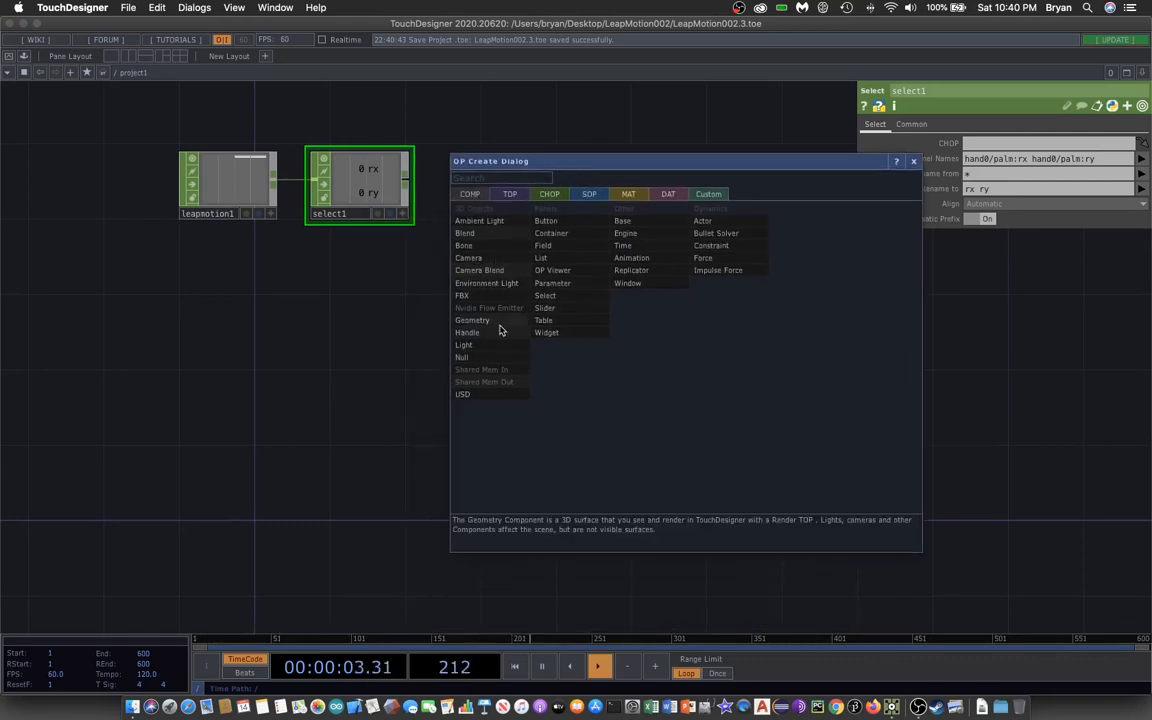
Step: Add geo1, cam1, light1 and a Render TOP, wire render1 into out1, and save
click(472, 320)
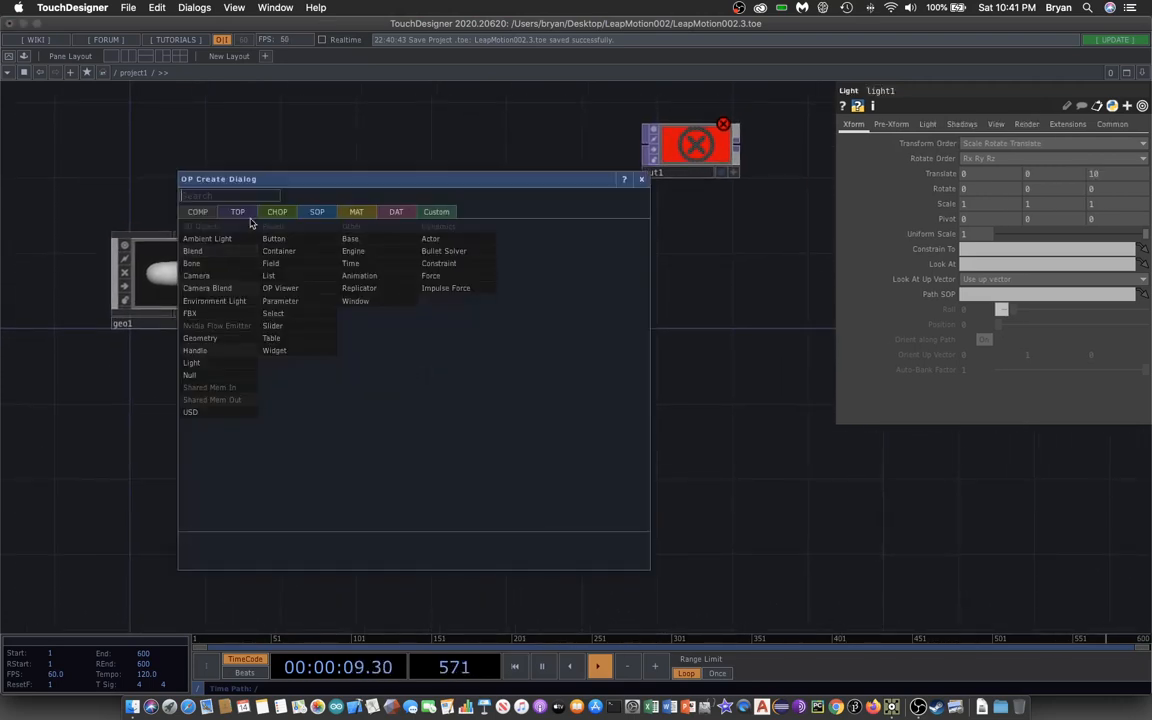
click(237, 211)
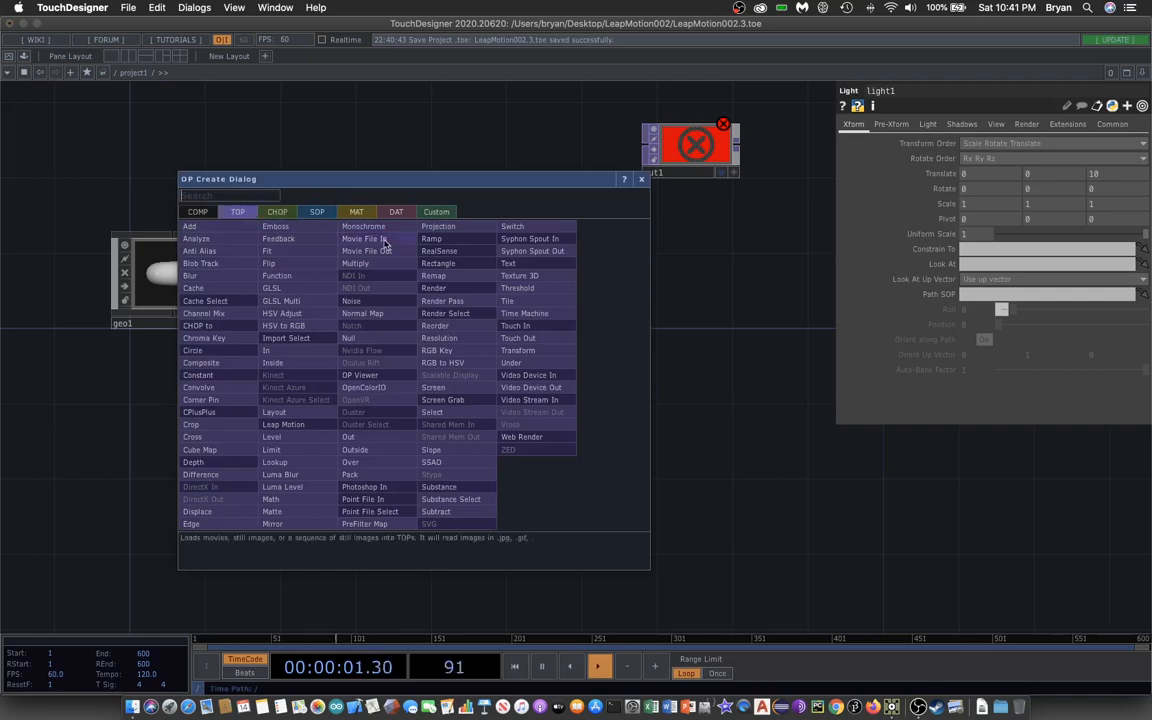
mouse_move(433, 288)
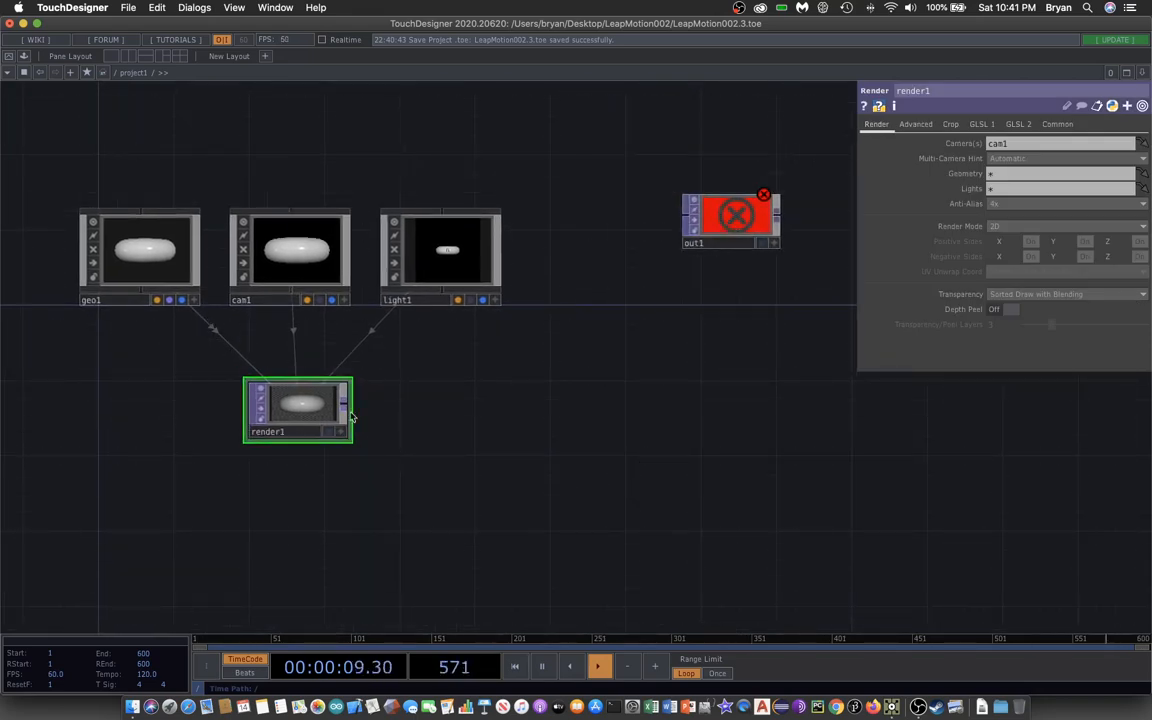
drag(352, 405, 680, 220)
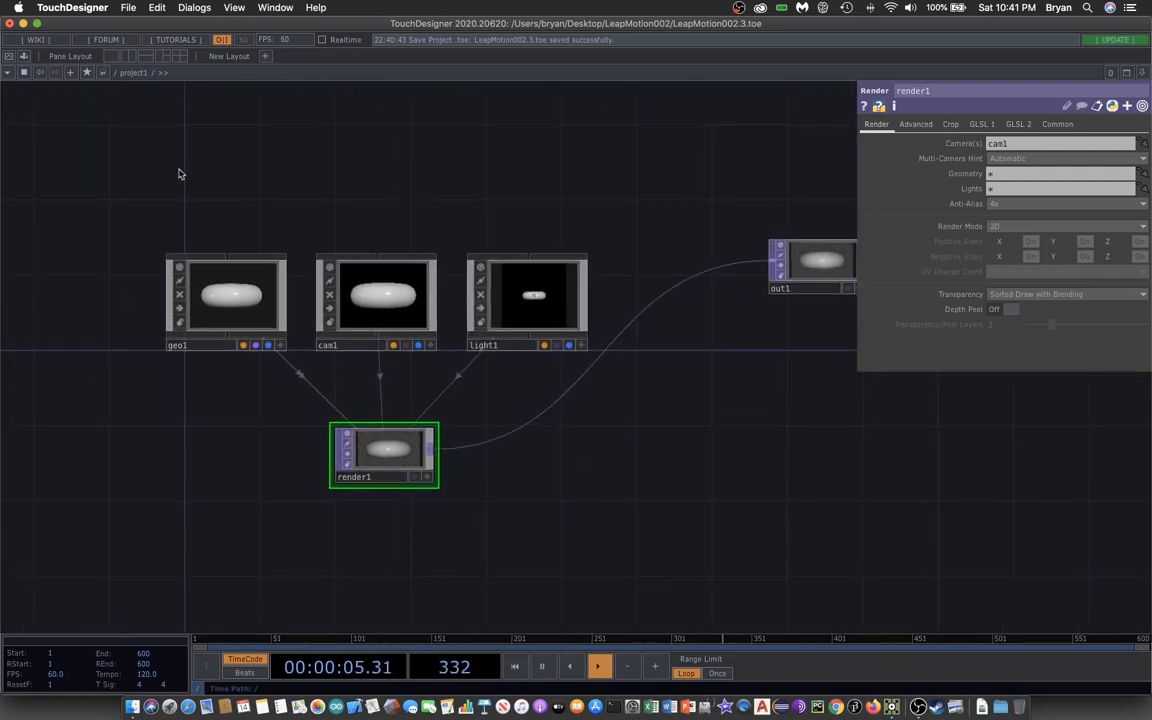
click(128, 7)
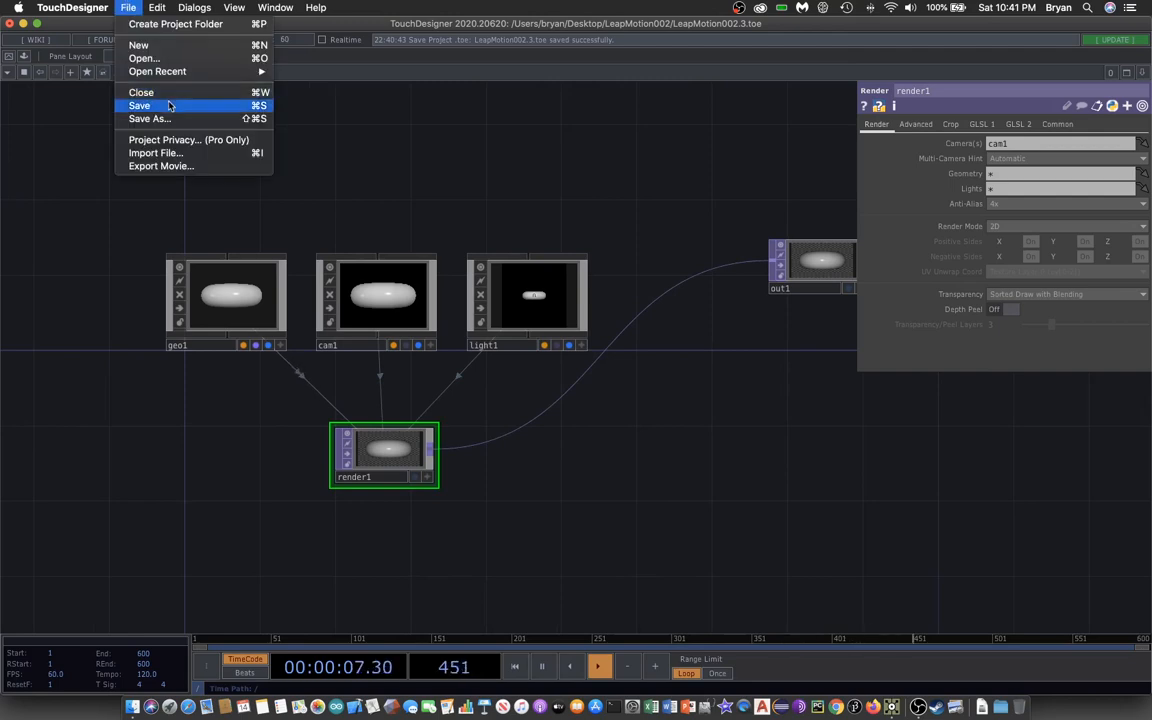
click(139, 105)
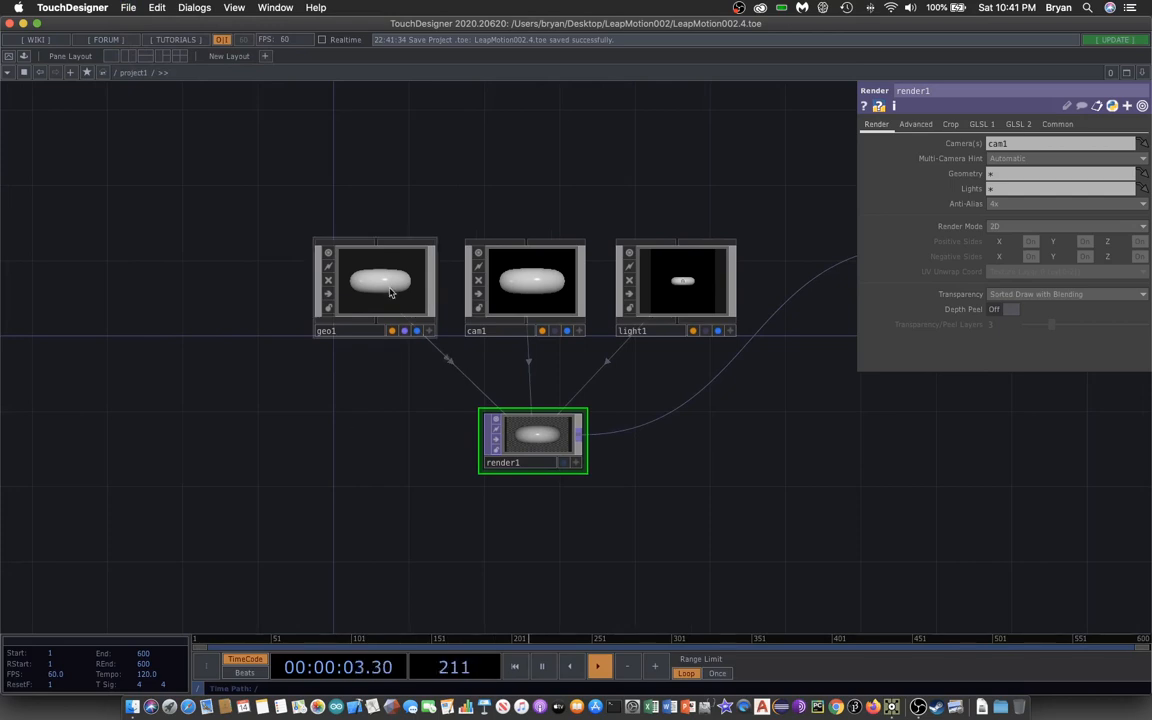
Step: Dive into geo1, delete torus1, and save the project as version 5
click(378, 285)
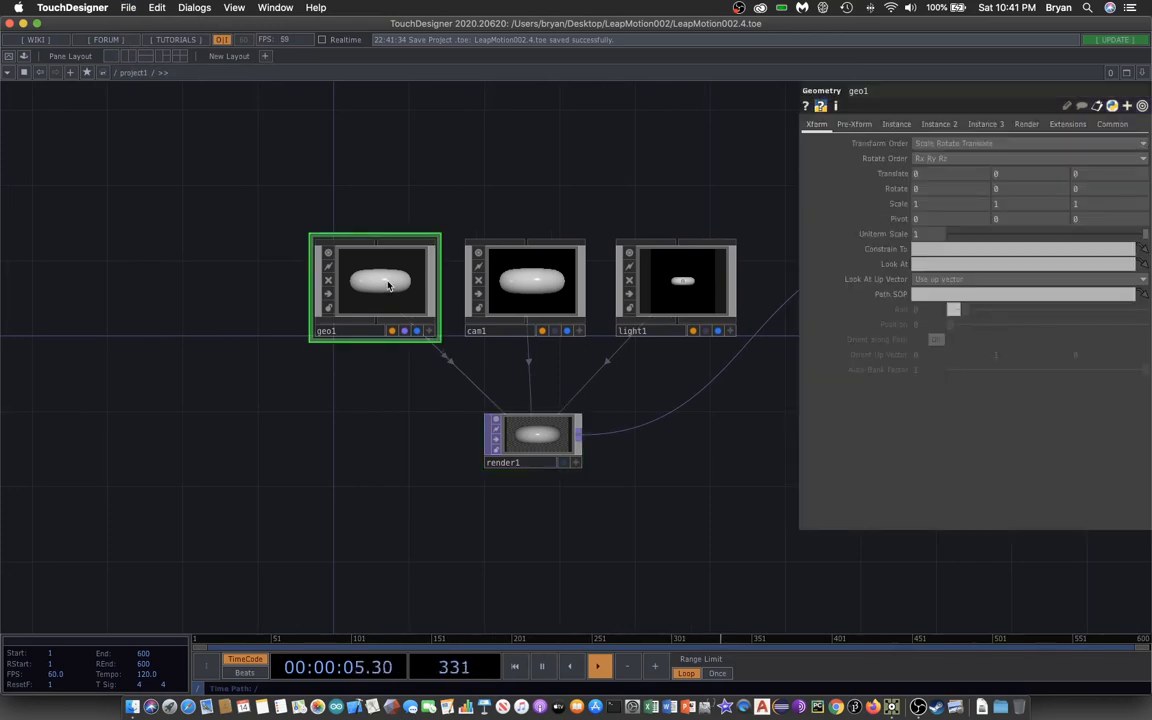
double_click(375, 285)
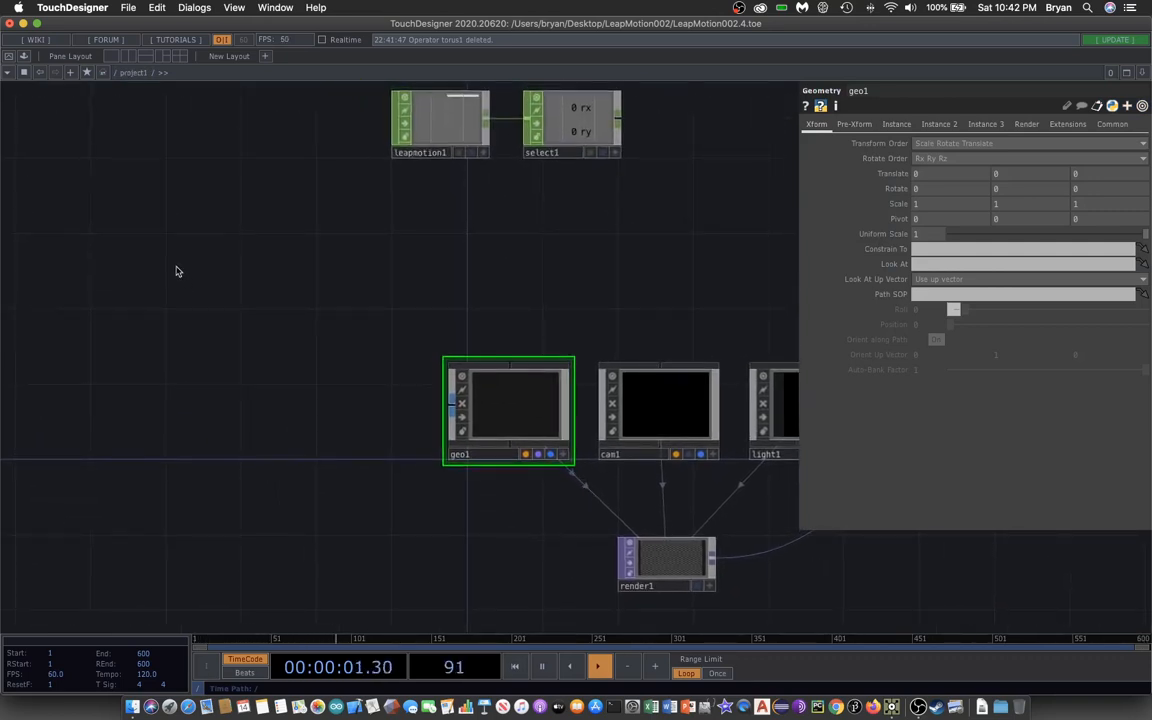
click(128, 8)
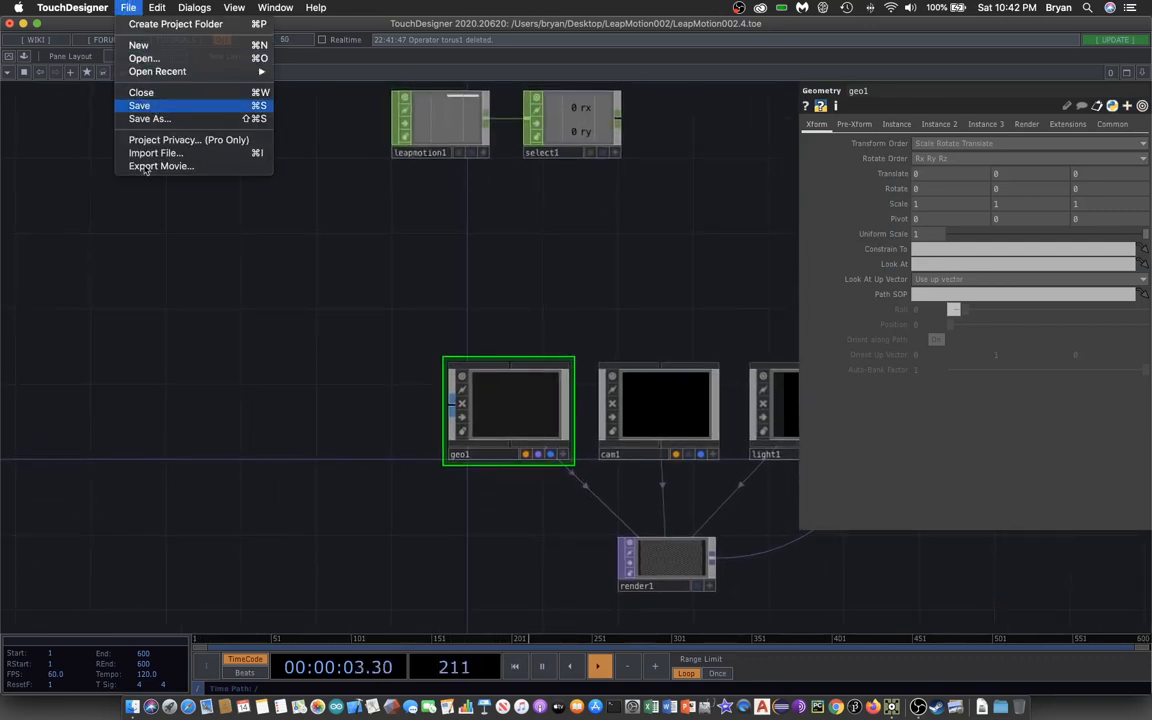
click(140, 105)
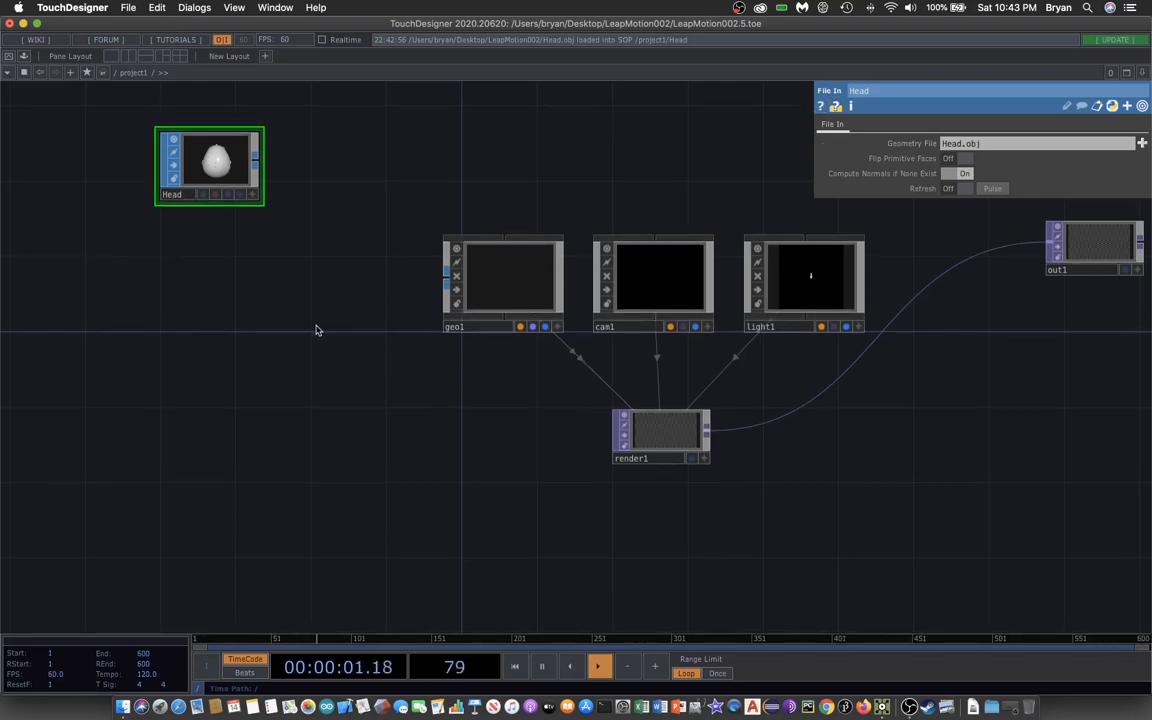
Step: Open a Viewer on the Head File In operator to preview the head model
right_click(210, 165)
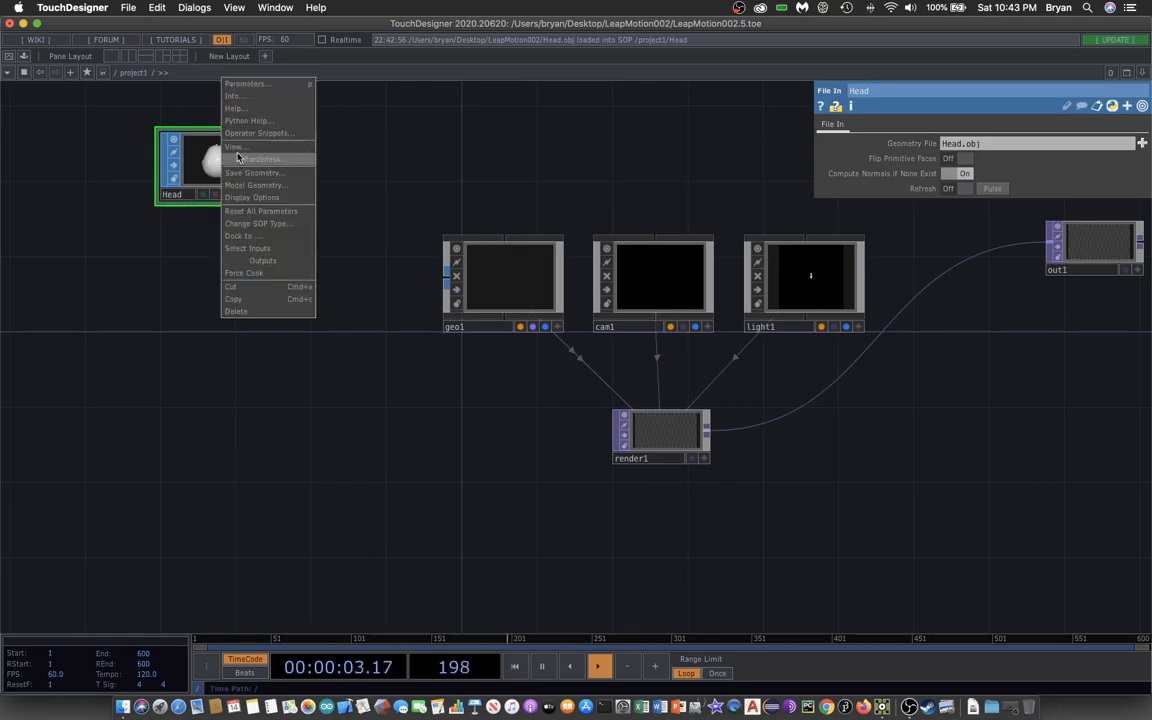
click(235, 147)
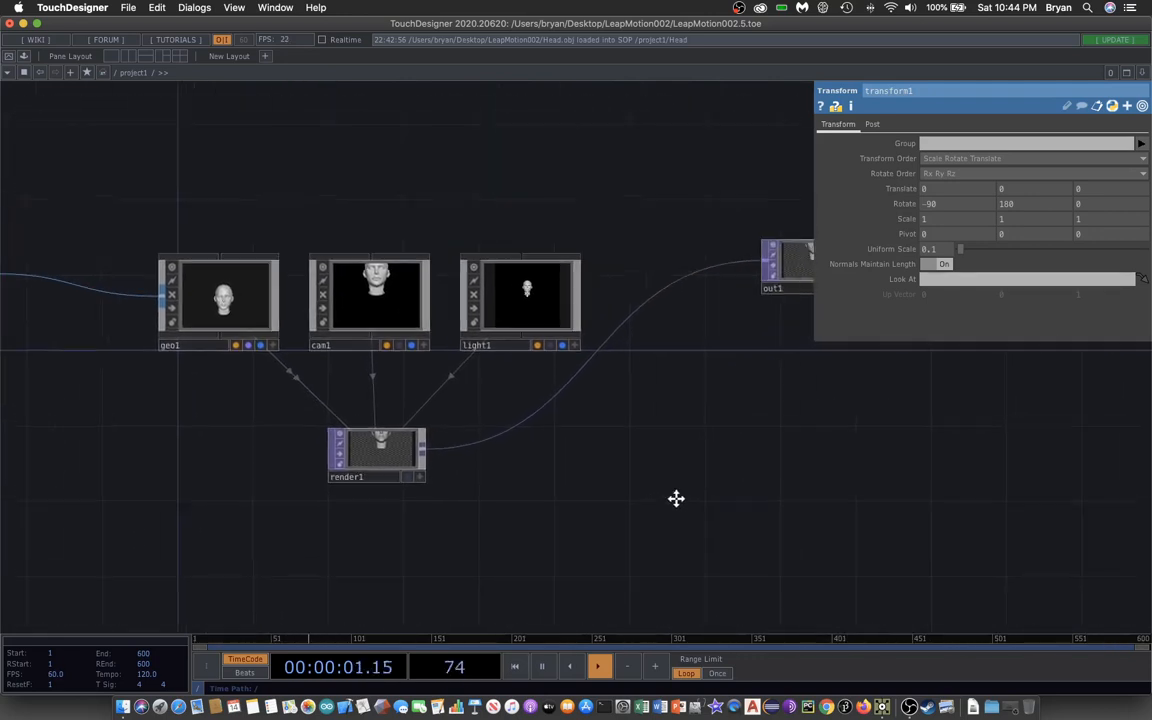
Step: Inspect transform1's rotate and scale settings and set cam1 Translate Z to 8
click(333, 465)
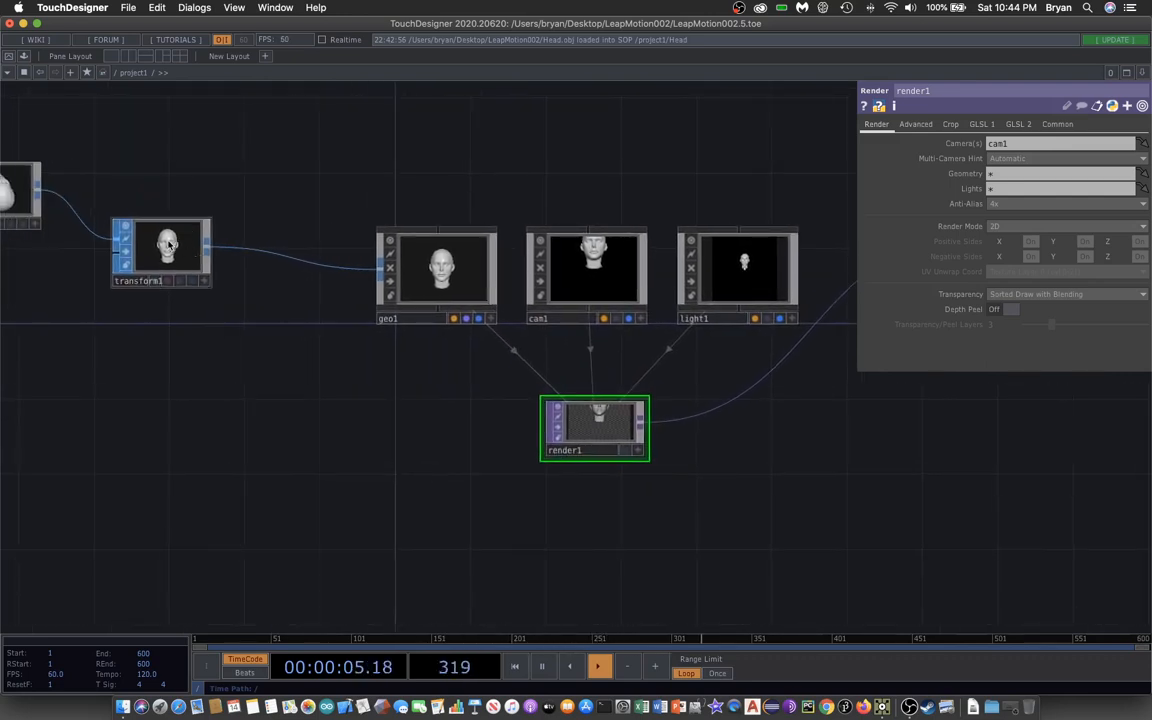
click(160, 250)
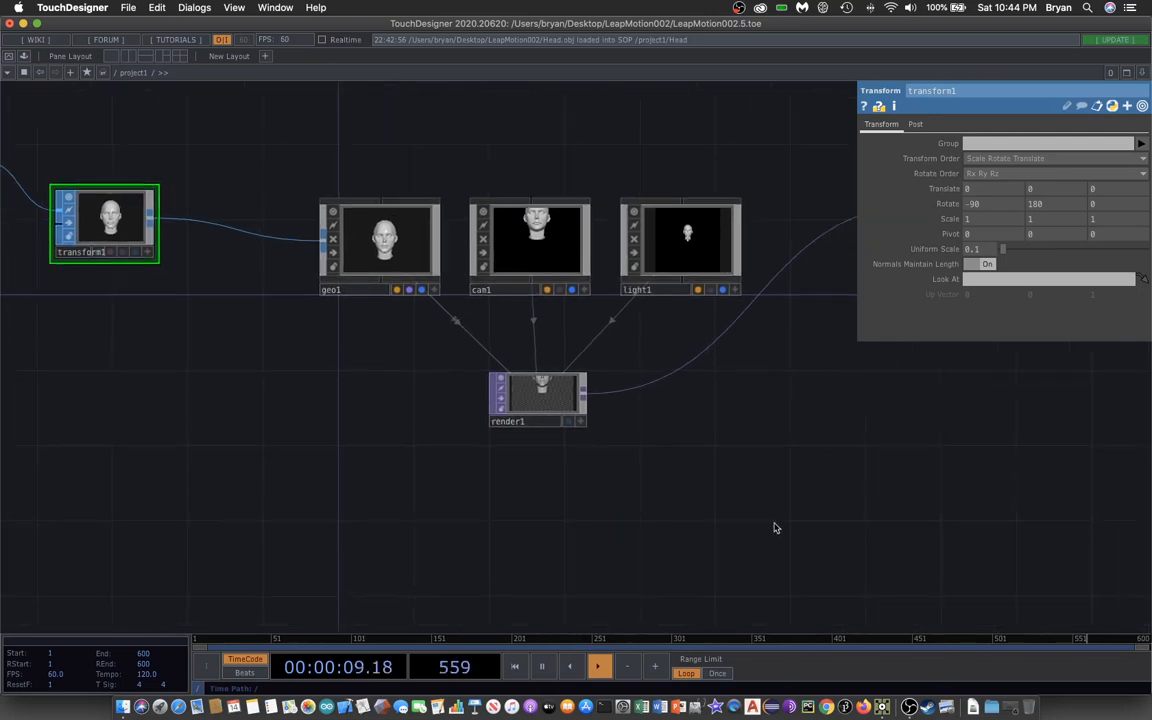
click(380, 238)
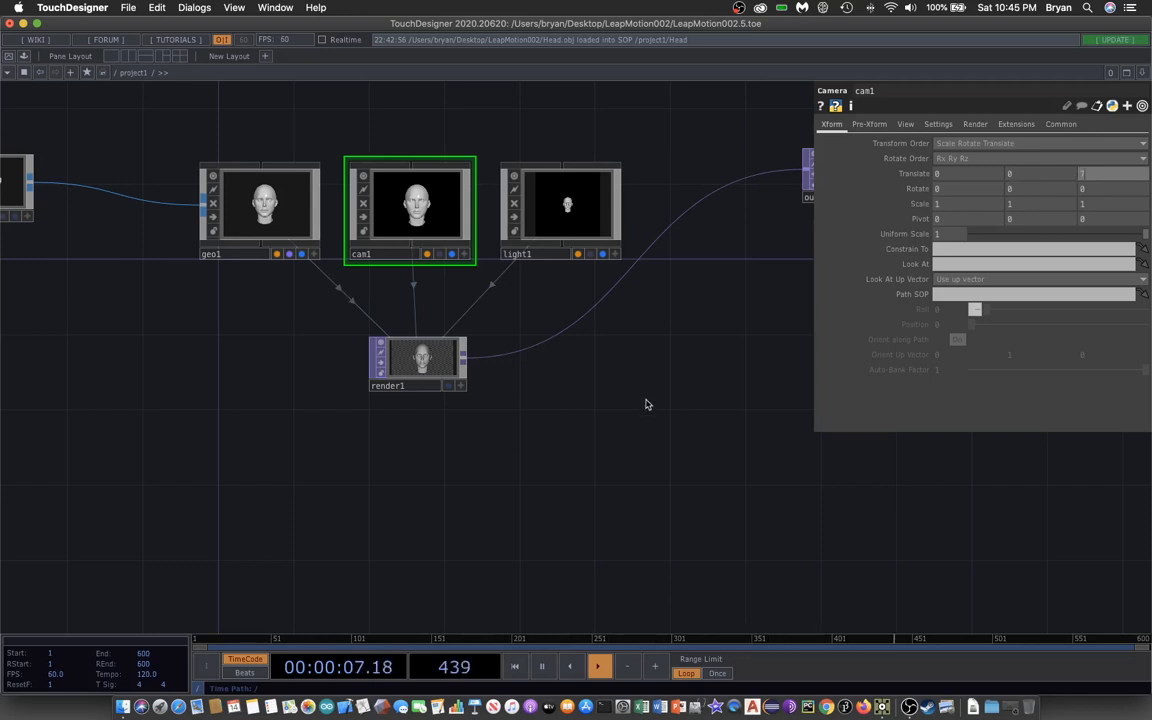
mouse_move(585, 443)
text(8)
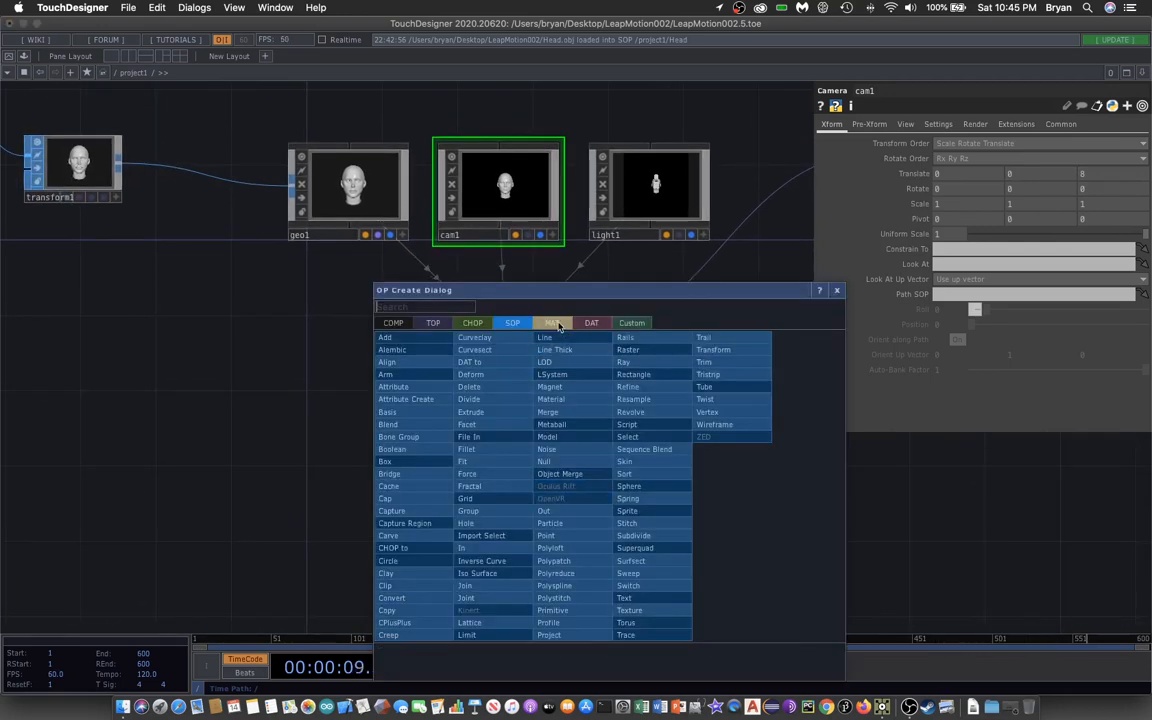
Step: Create a Phong material and assign phong1 as geo1's render material
click(552, 322)
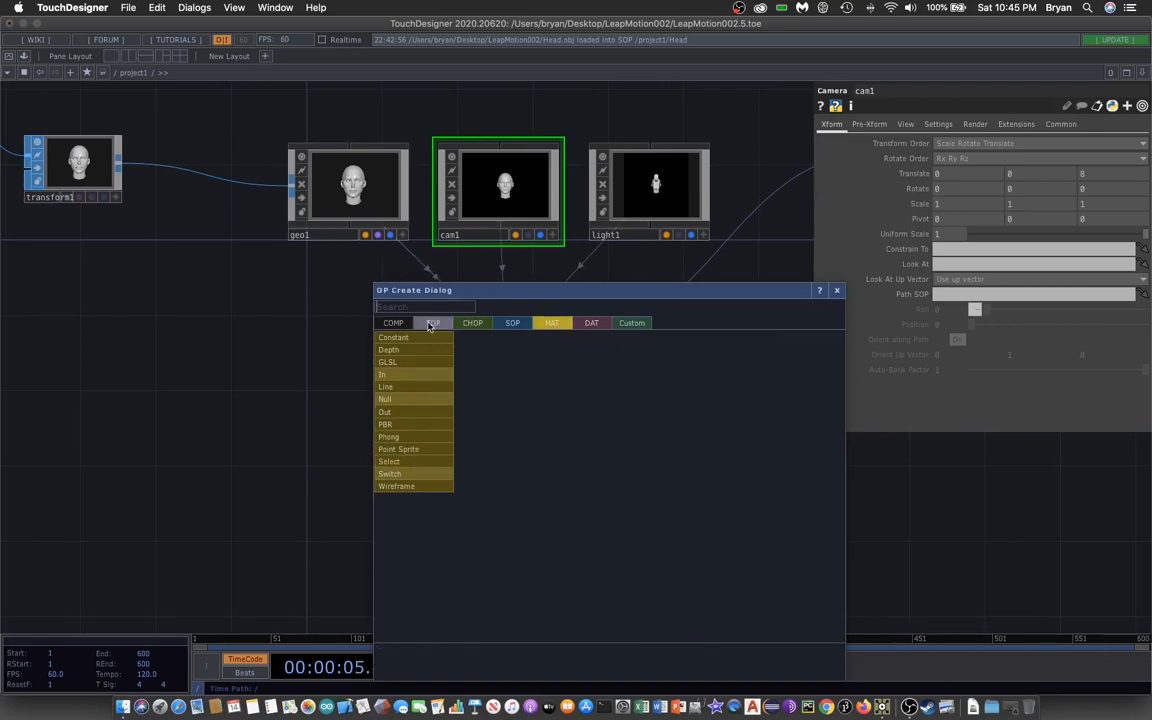
mouse_move(389, 437)
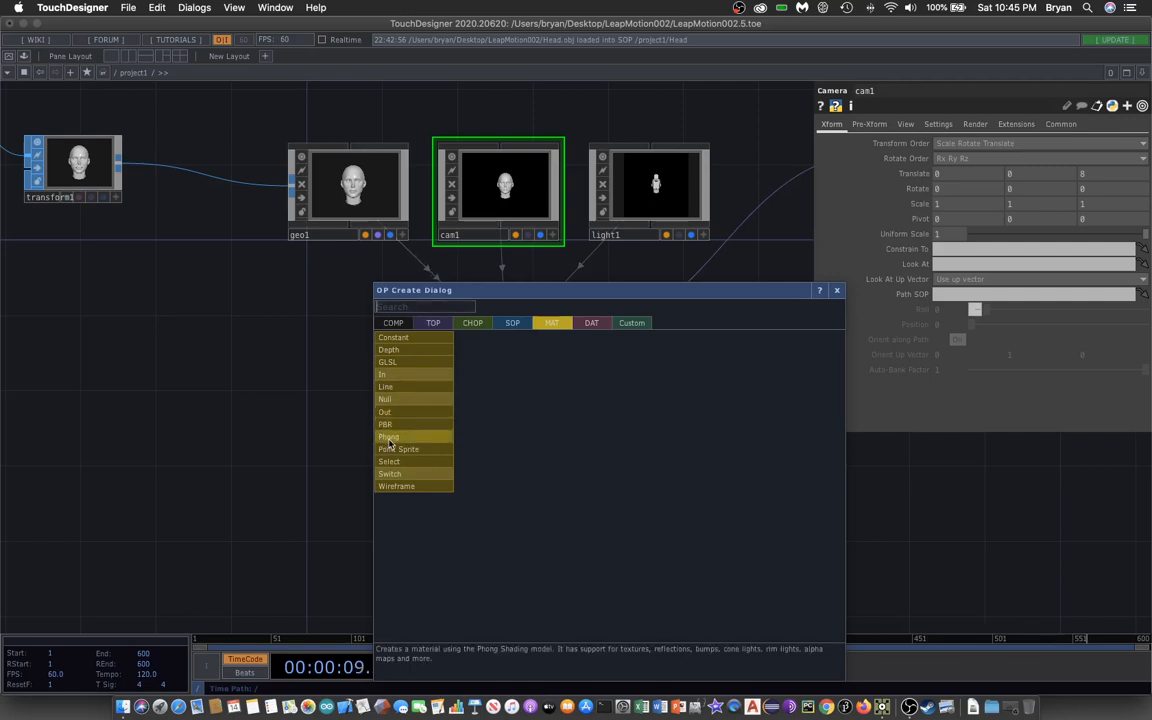
click(389, 437)
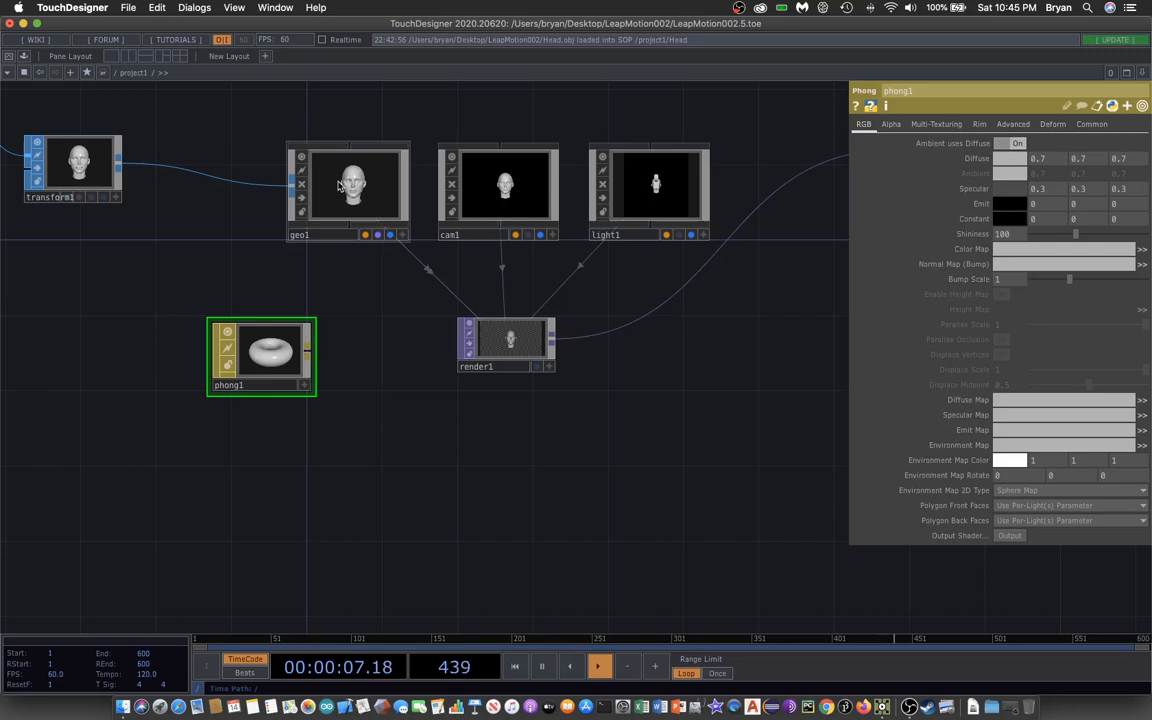
click(348, 190)
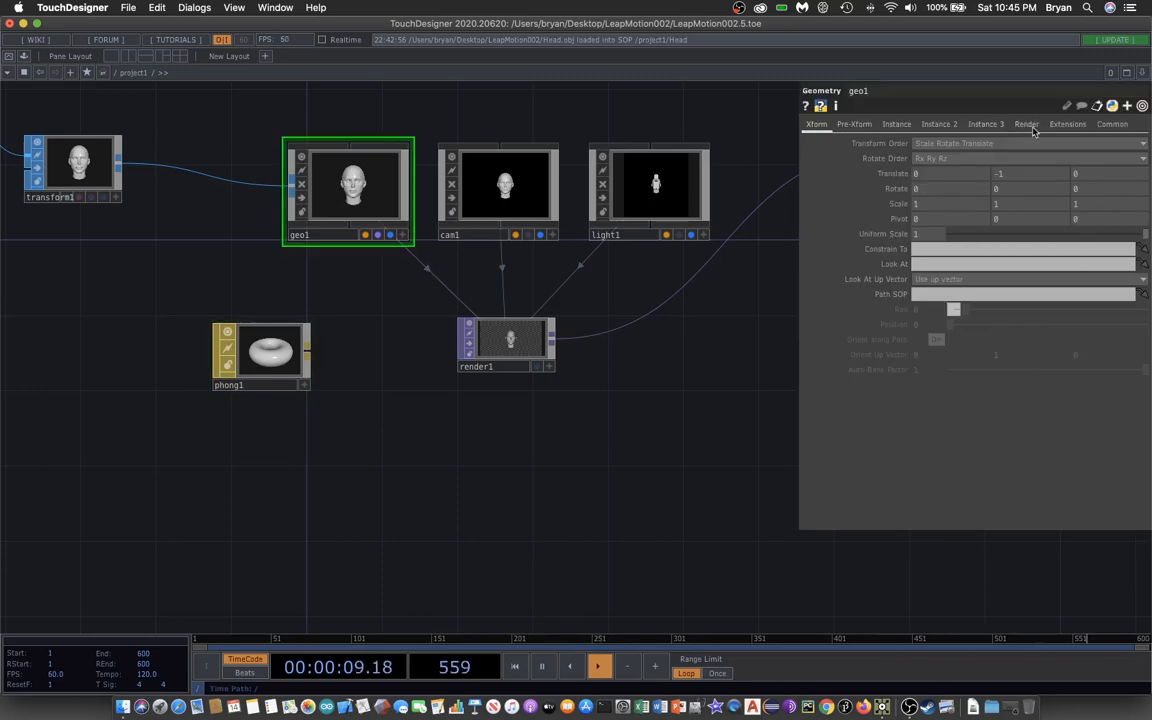
click(1026, 124)
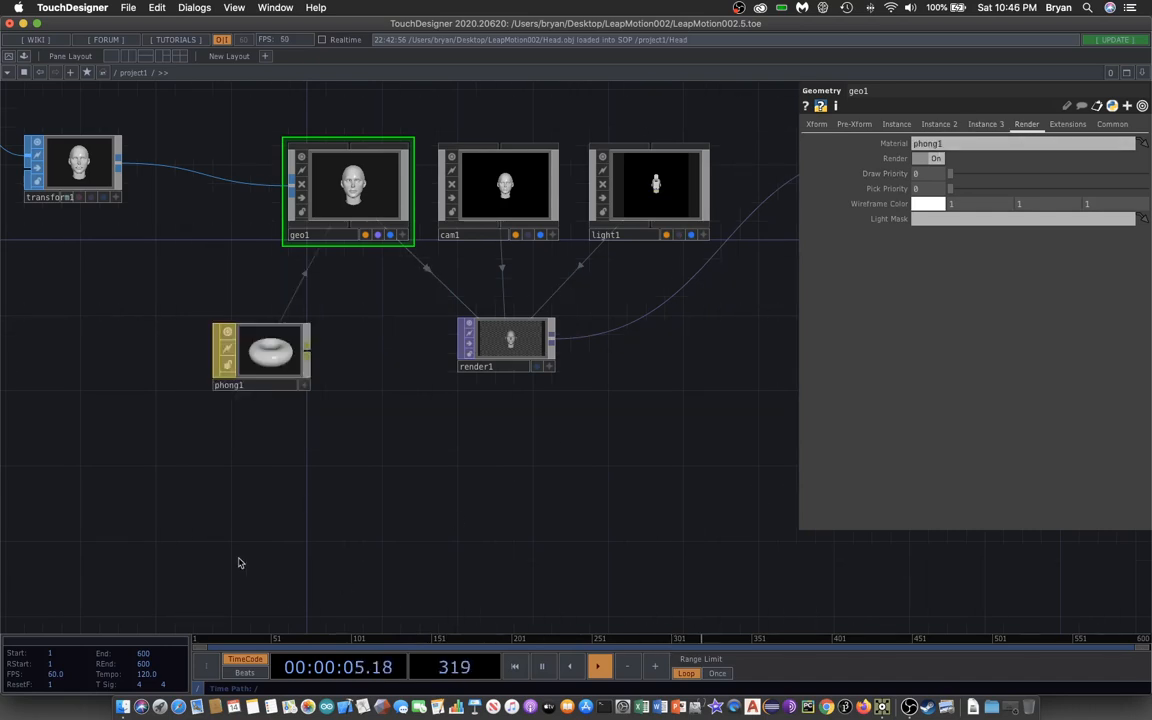
Step: Set phong1's diffuse colour to purple
click(261, 357)
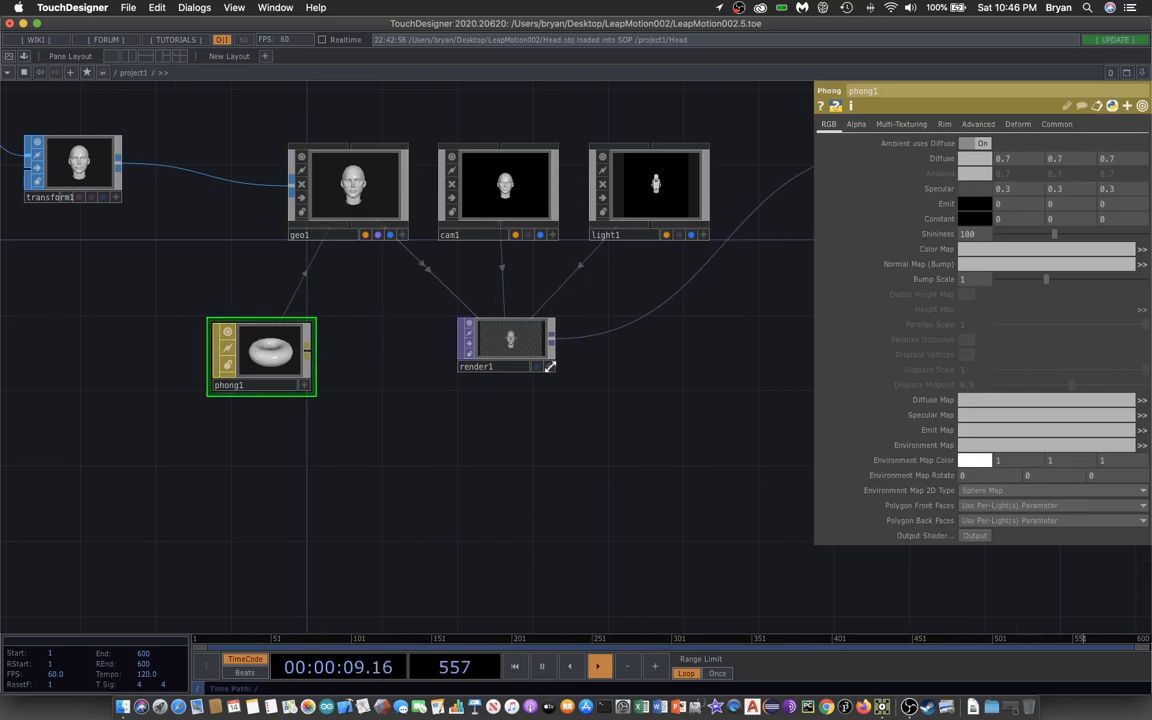
click(997, 158)
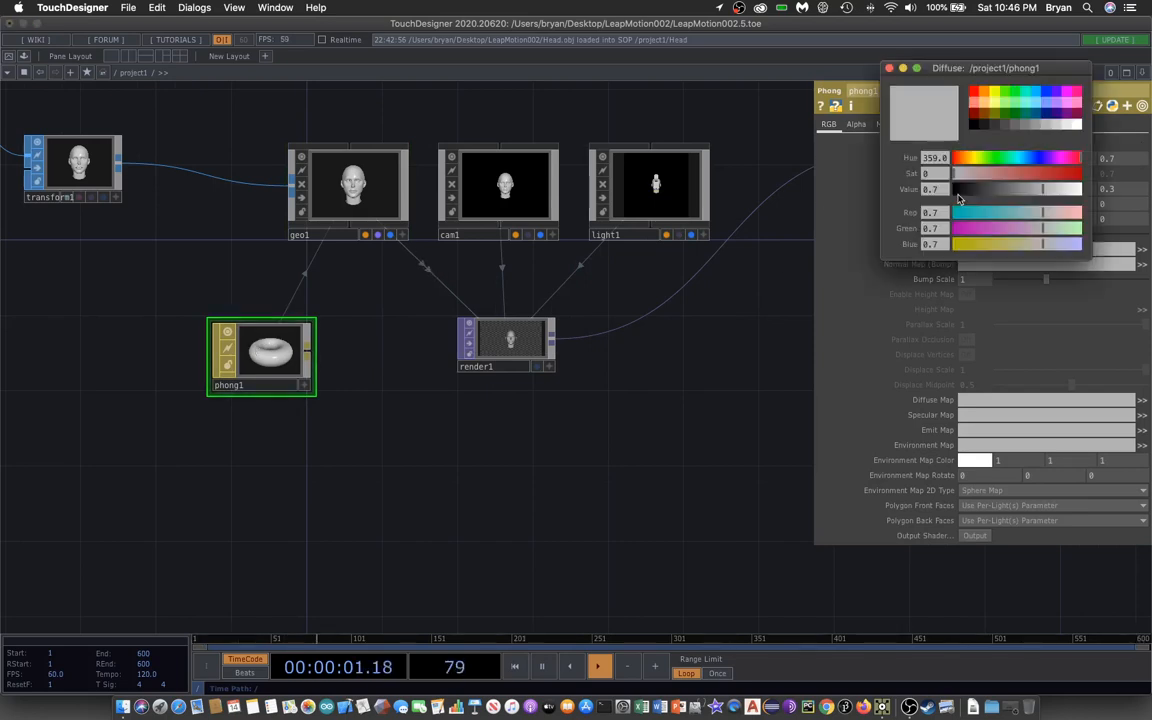
click(1055, 96)
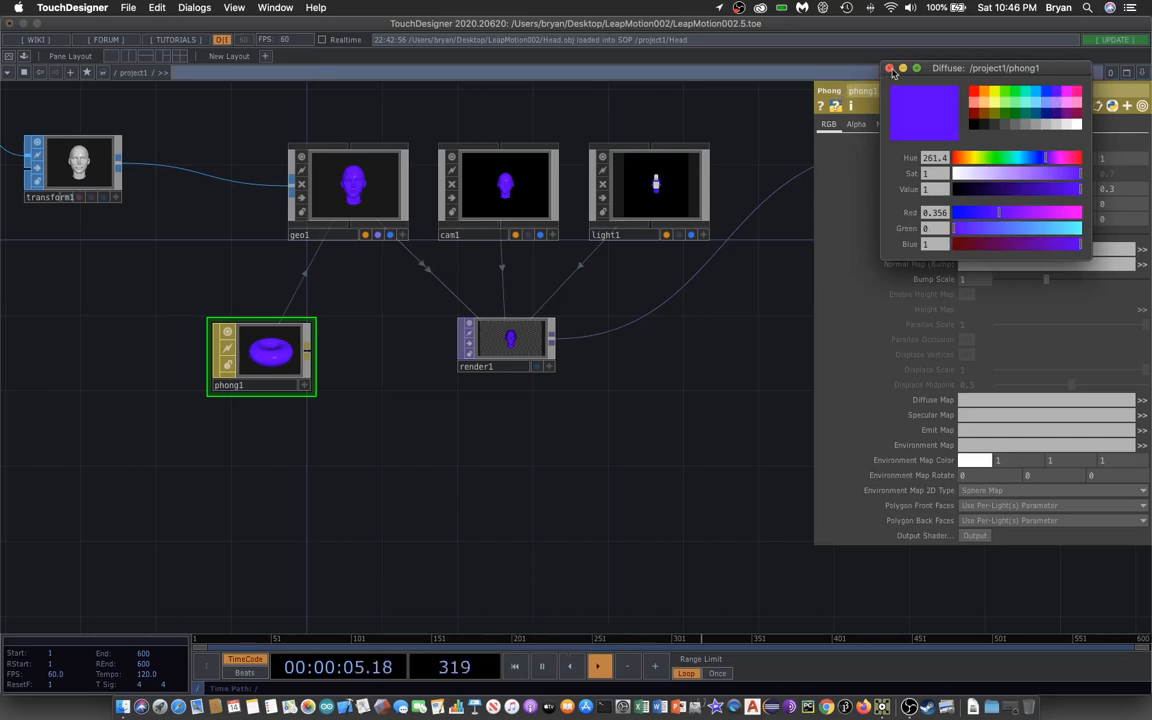
click(888, 68)
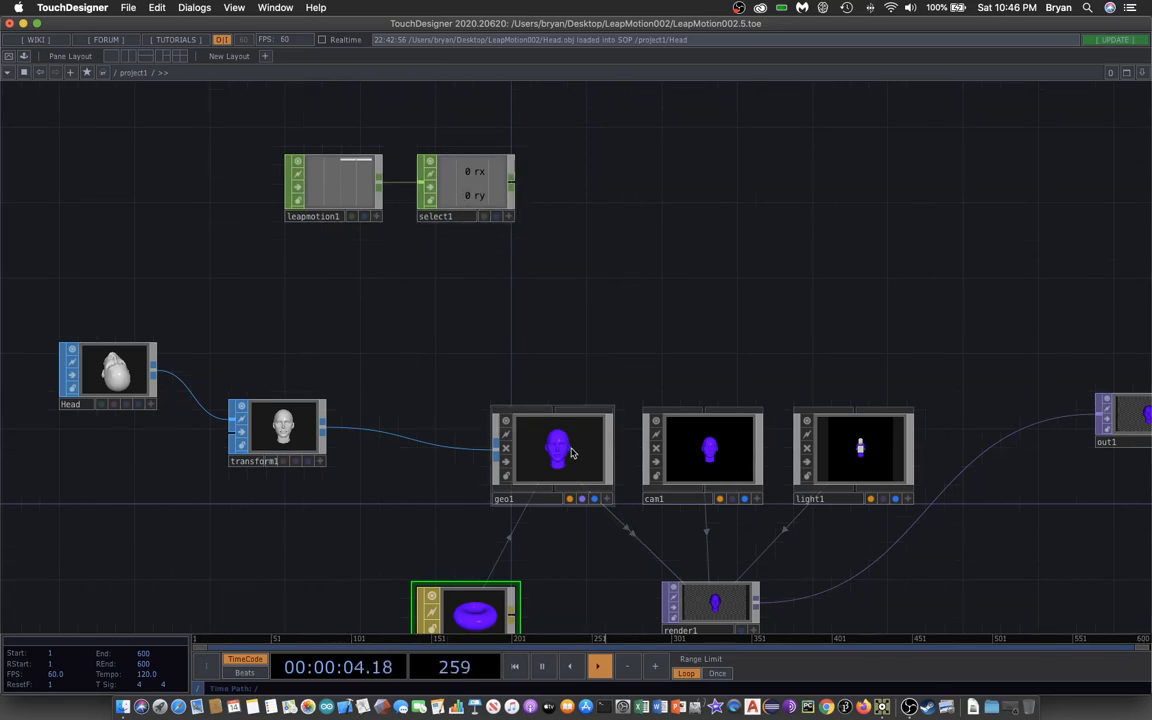
Step: Export null1's rx and ry channels onto geo1's Xform Rotate fields
click(552, 455)
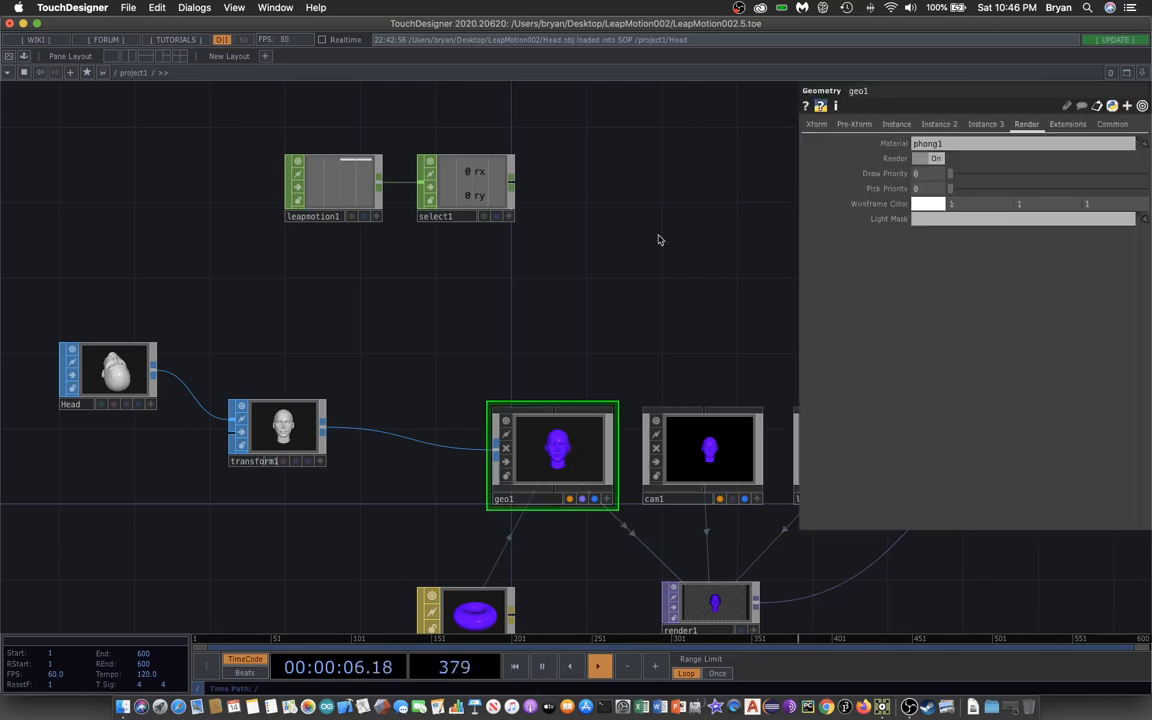
click(816, 124)
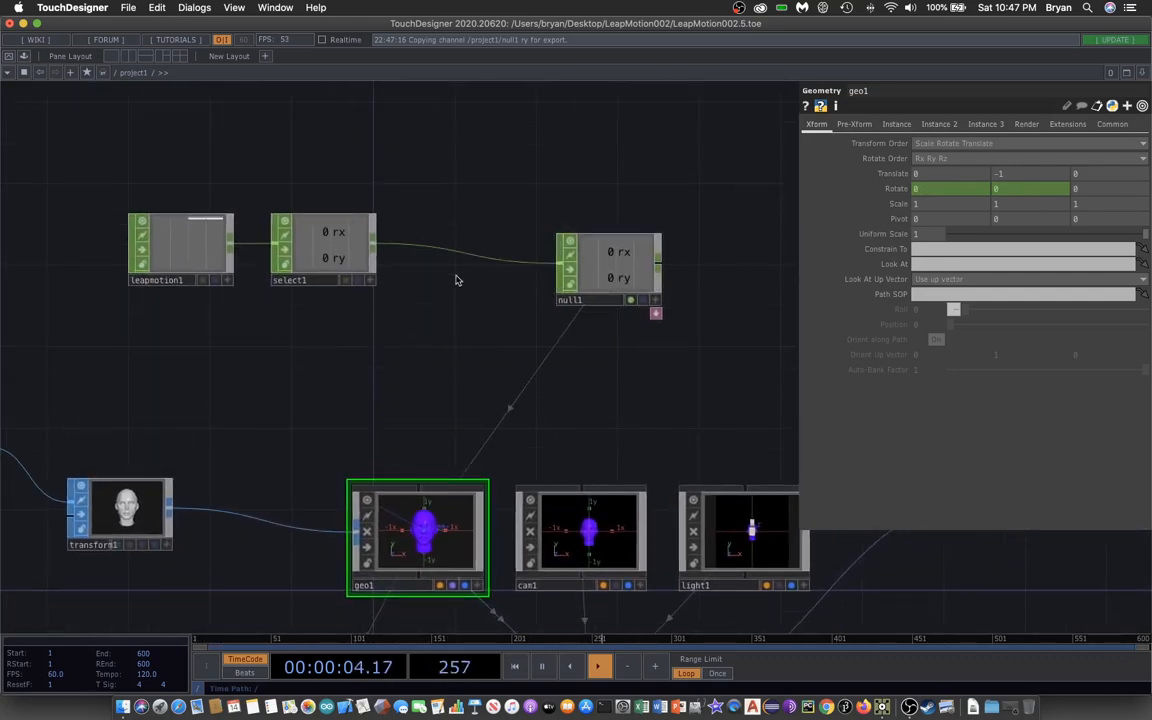
Step: Insert a Math CHOP between select1 and null1 with Multiply set to -1
right_click(467, 255)
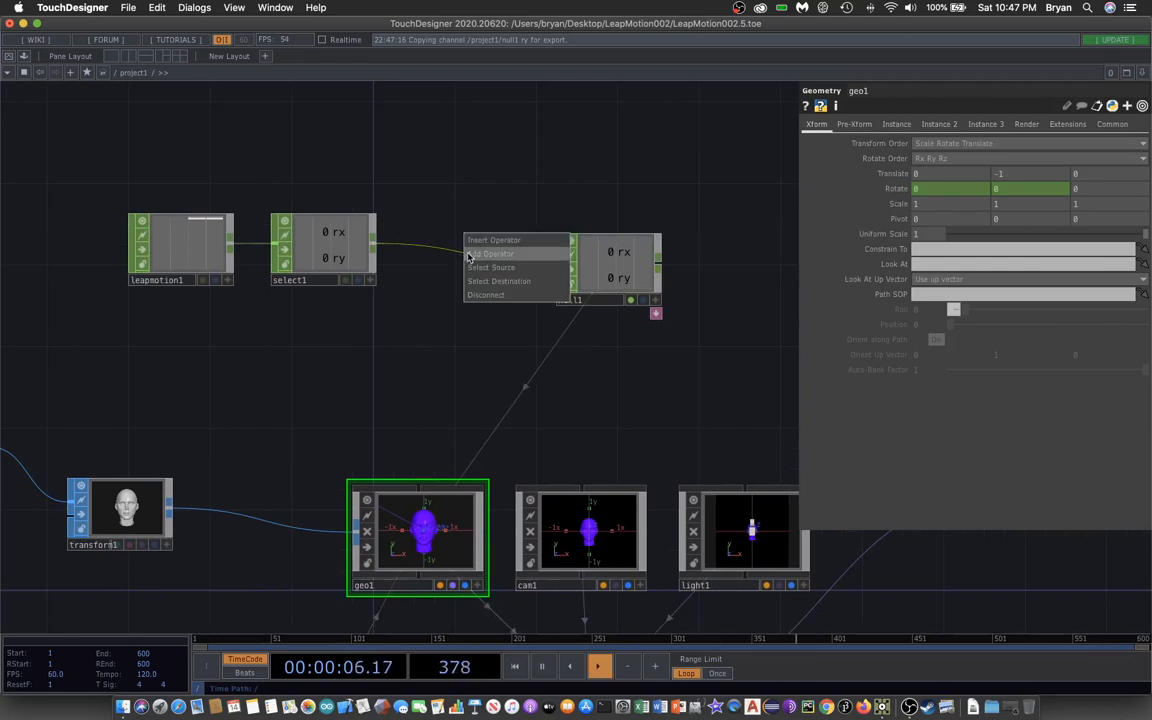
click(493, 253)
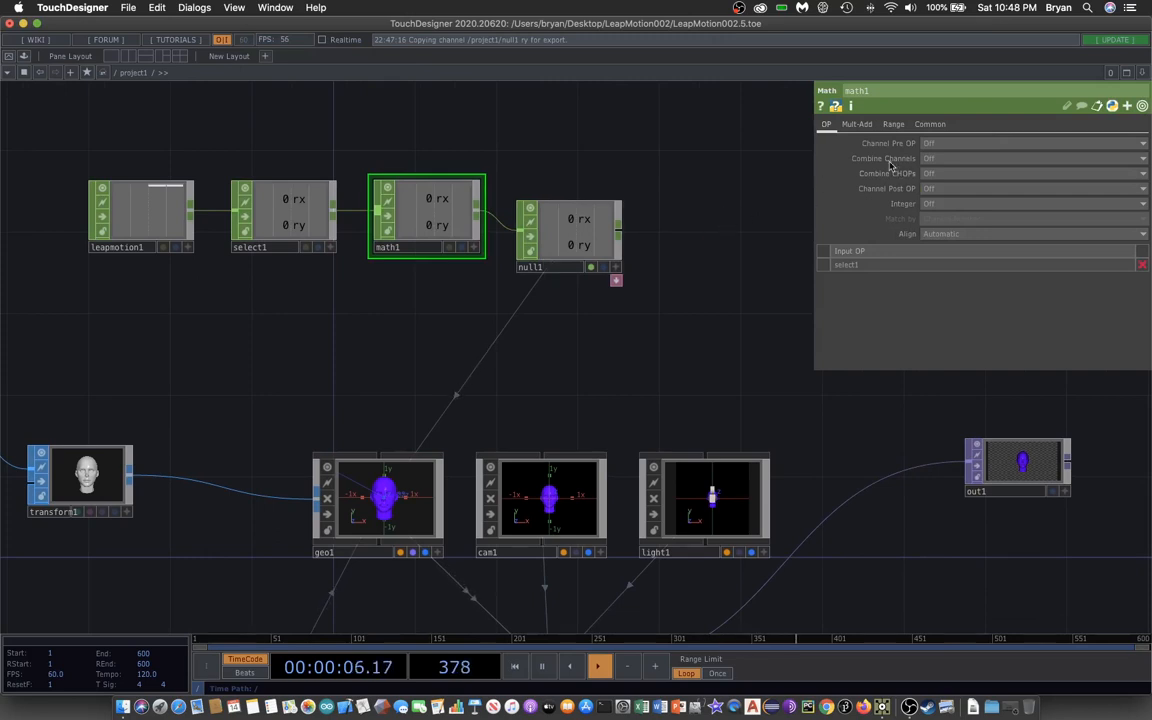
click(857, 124)
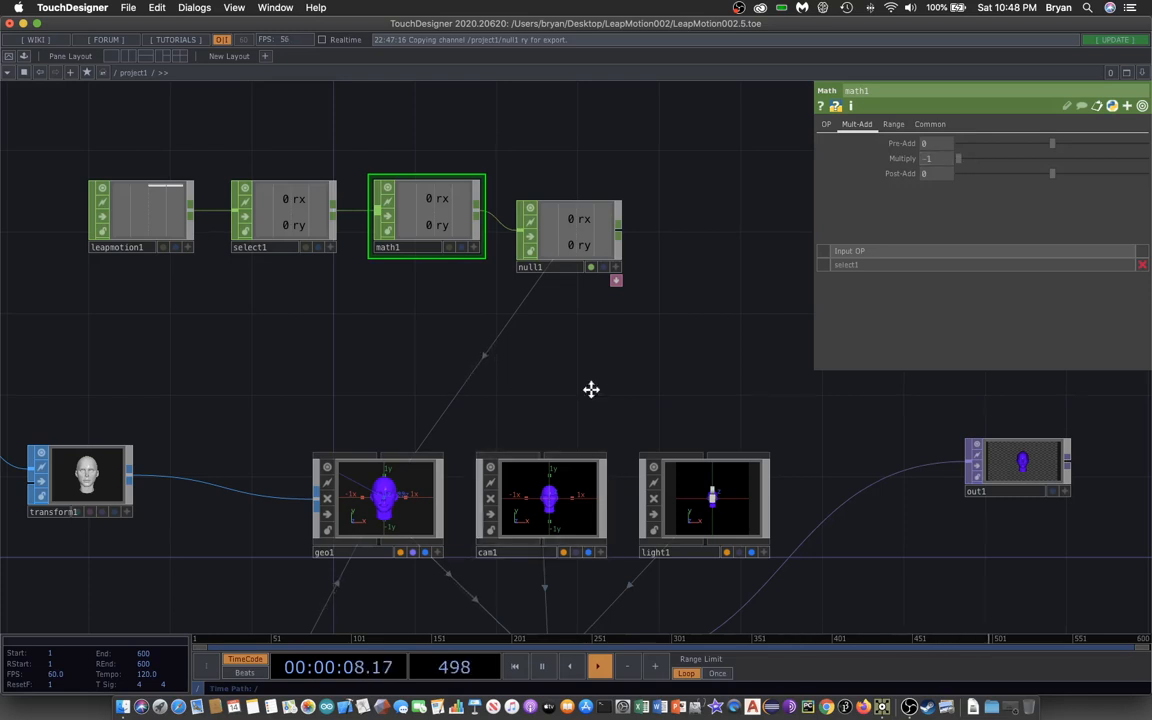
click(128, 7)
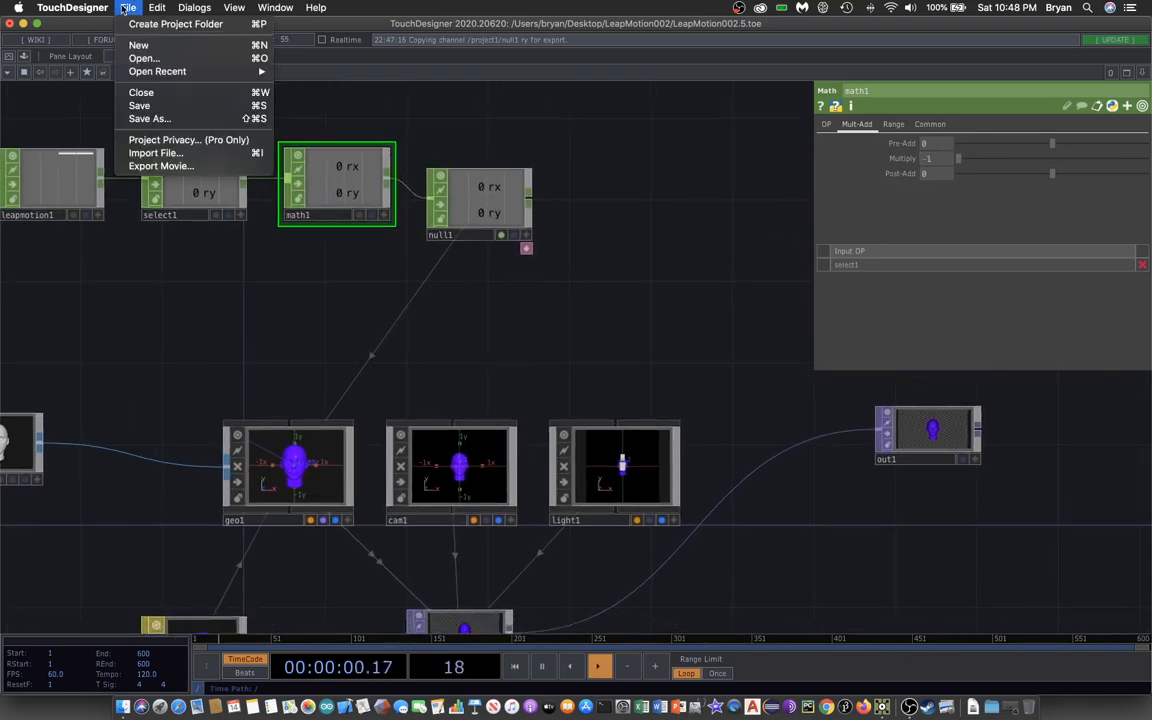
Step: Save the project as LeapMotion002.7.toe and return to project1 to create a new operator
click(139, 105)
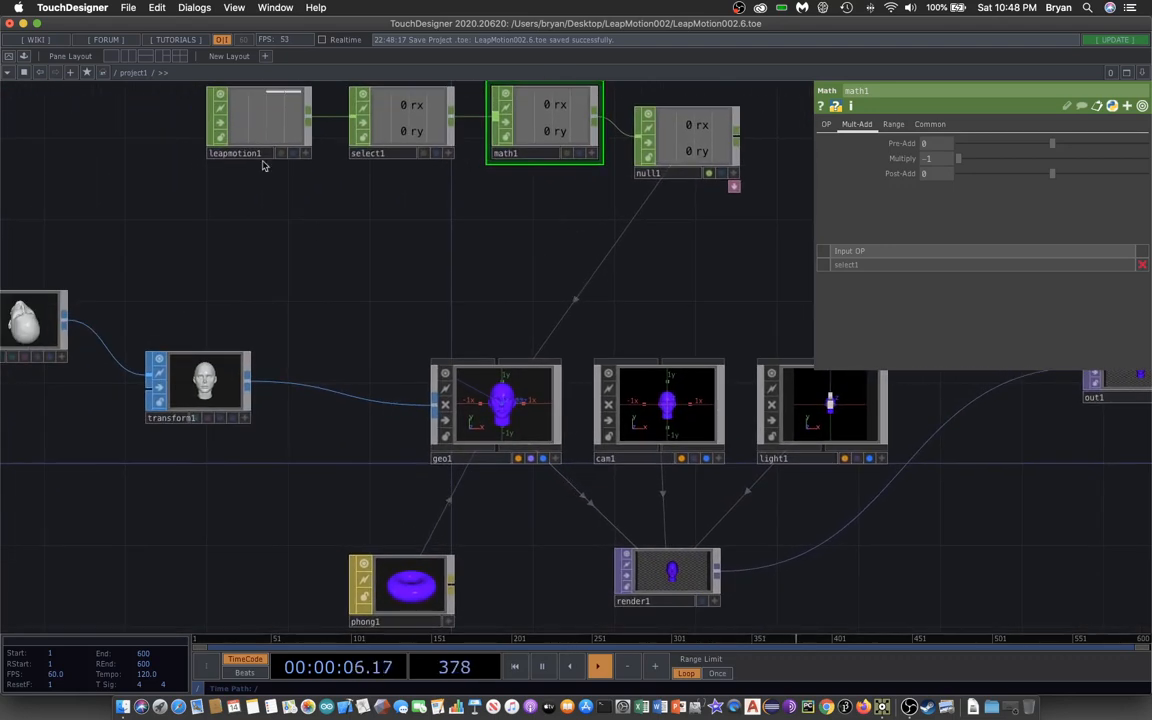
click(104, 72)
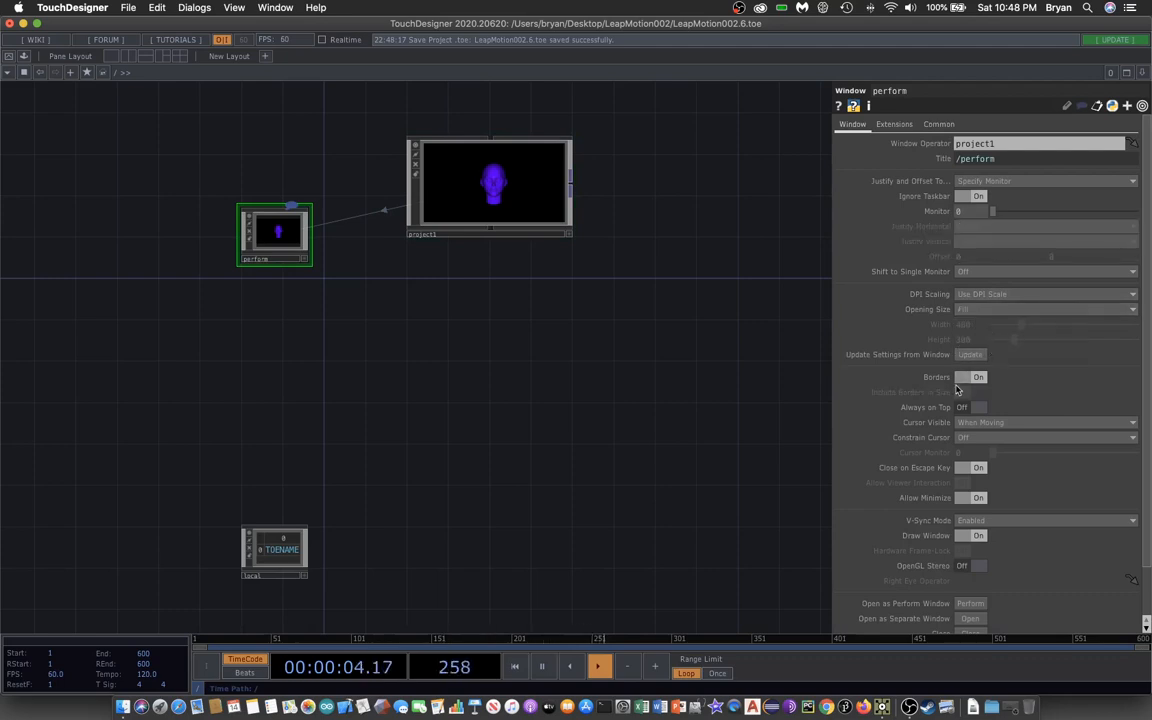
click(962, 377)
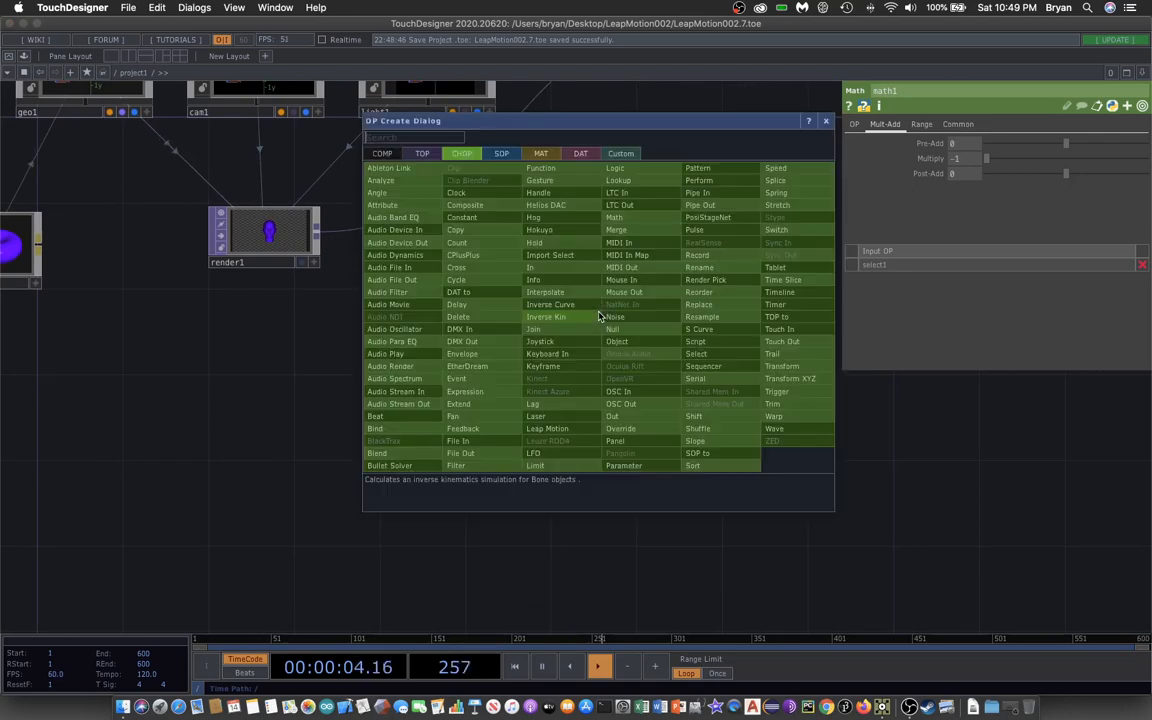
Step: Add a Video Device In TOP for the FaceTime camera and a Flip TOP mirroring X
click(422, 153)
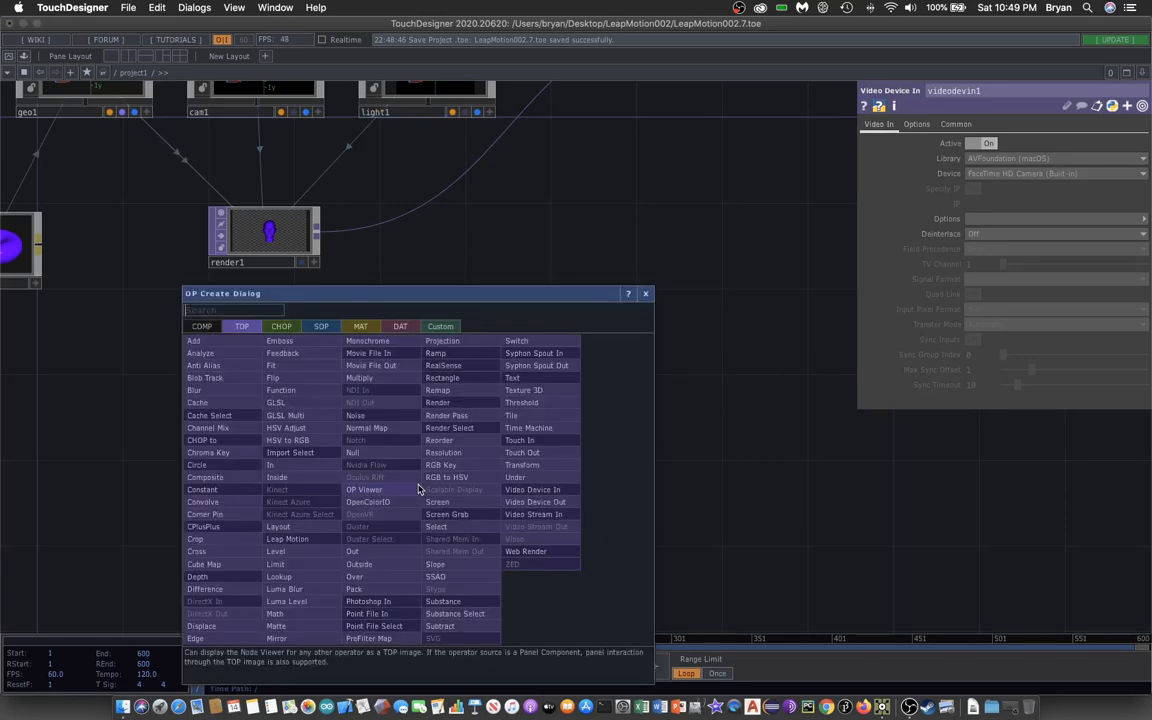
click(533, 489)
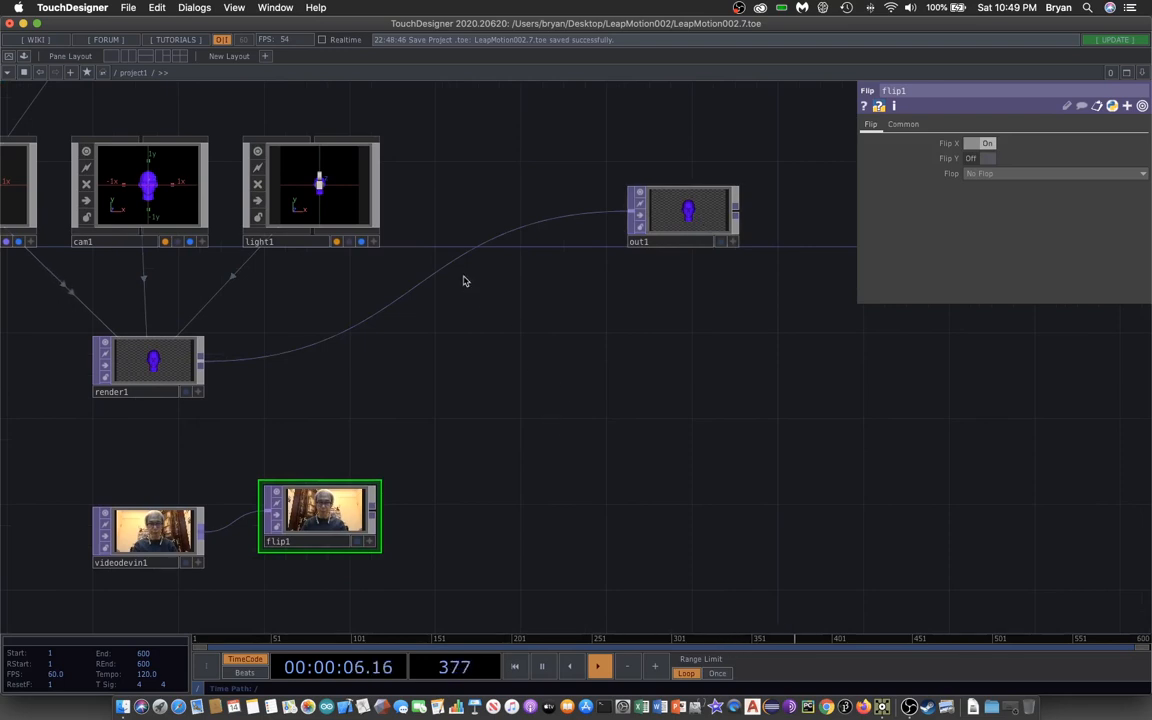
mouse_move(235, 371)
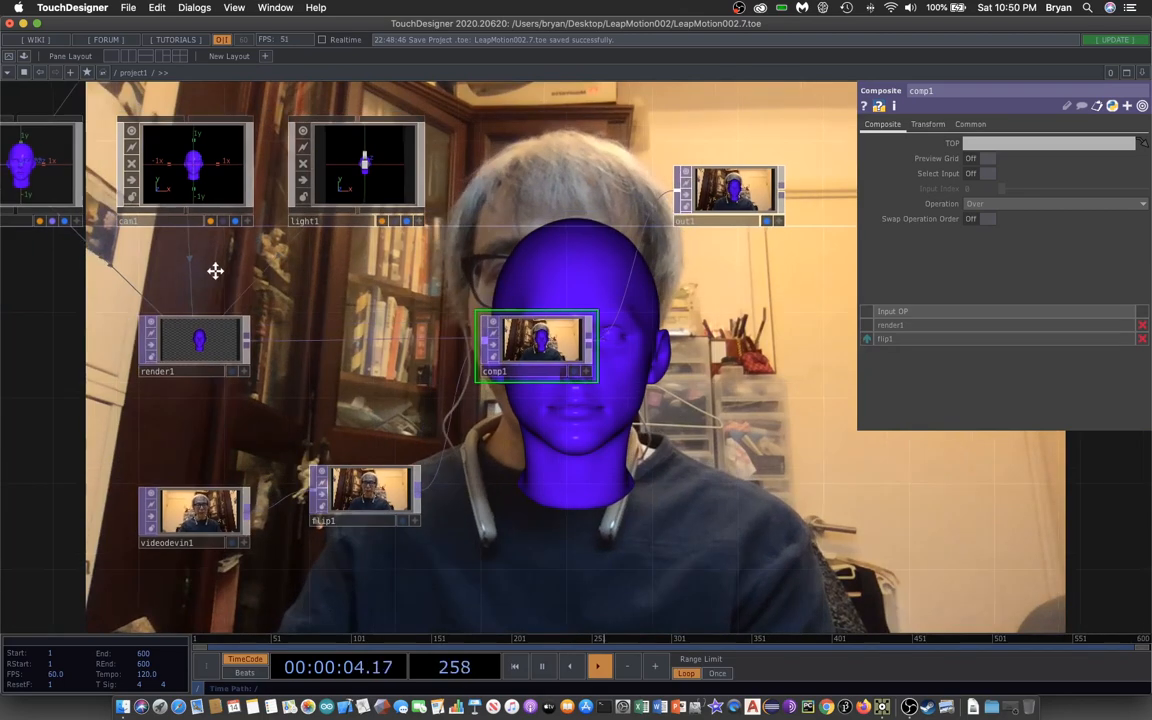
Step: Composite render1 over flip1 with Operation Over and show it as the network background
click(187, 165)
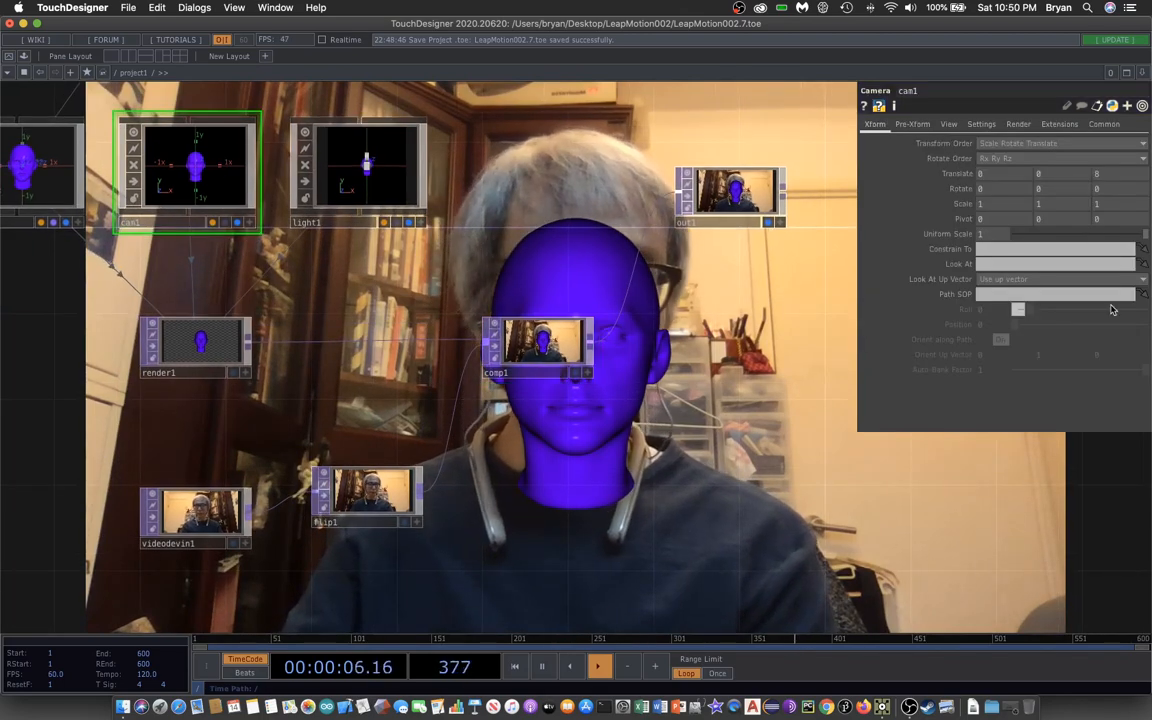